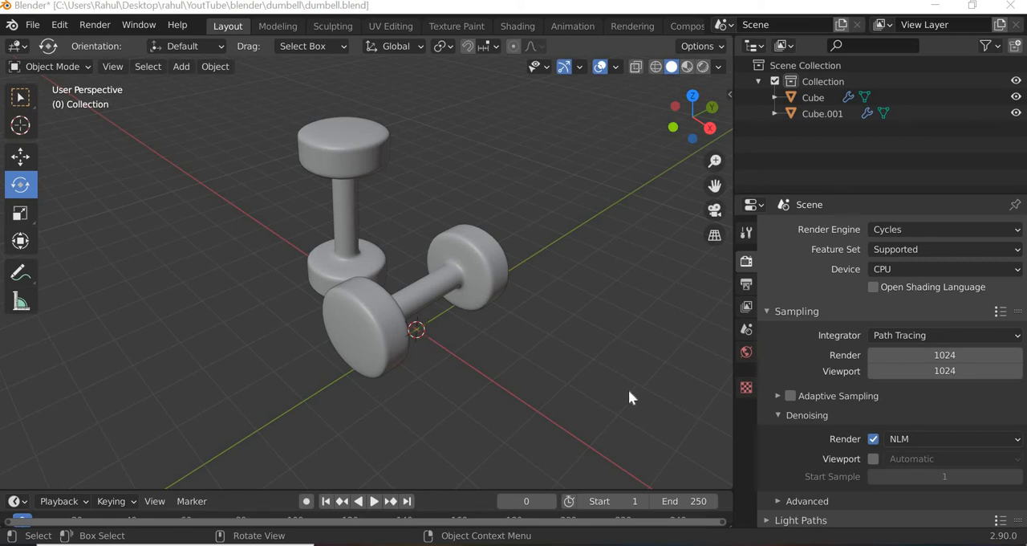
{"action": "mouse_move", "coordinate": [537, 403]}
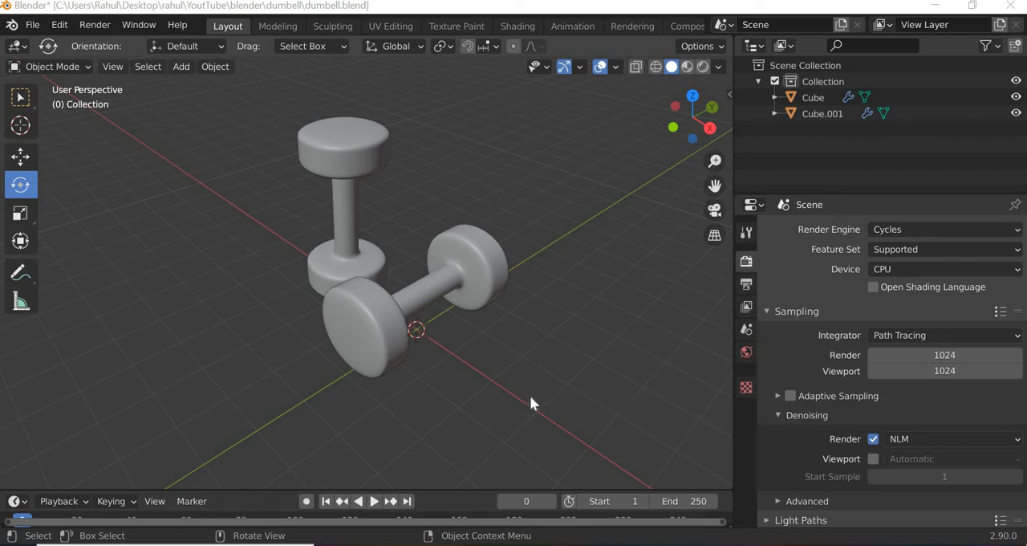
{"action": "mouse_move", "coordinate": [389, 403]}
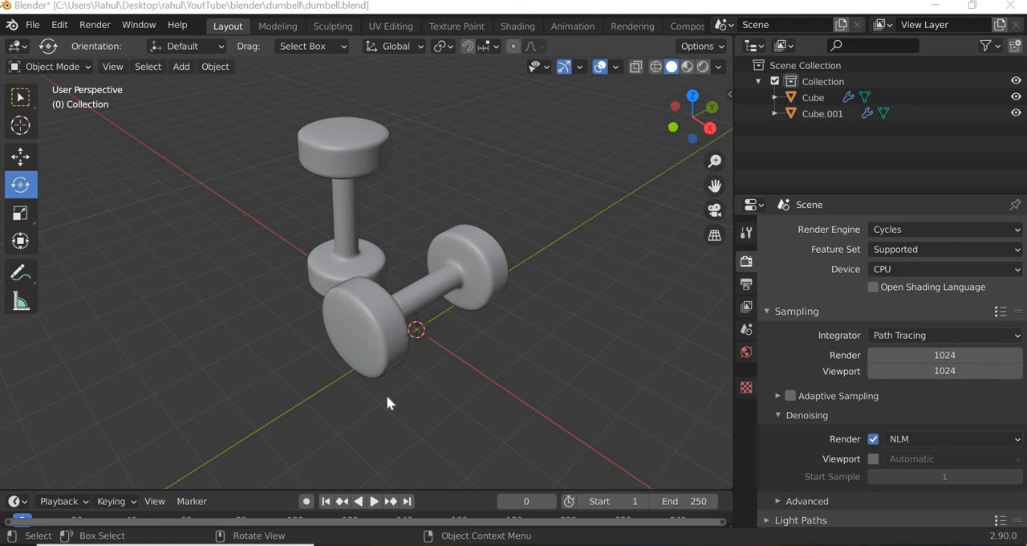
Step: Orbit around the two dumbbells to inspect them from several sides
{"action": "left_click_drag", "start_coordinate": [389, 402], "coordinate": [462, 411]}
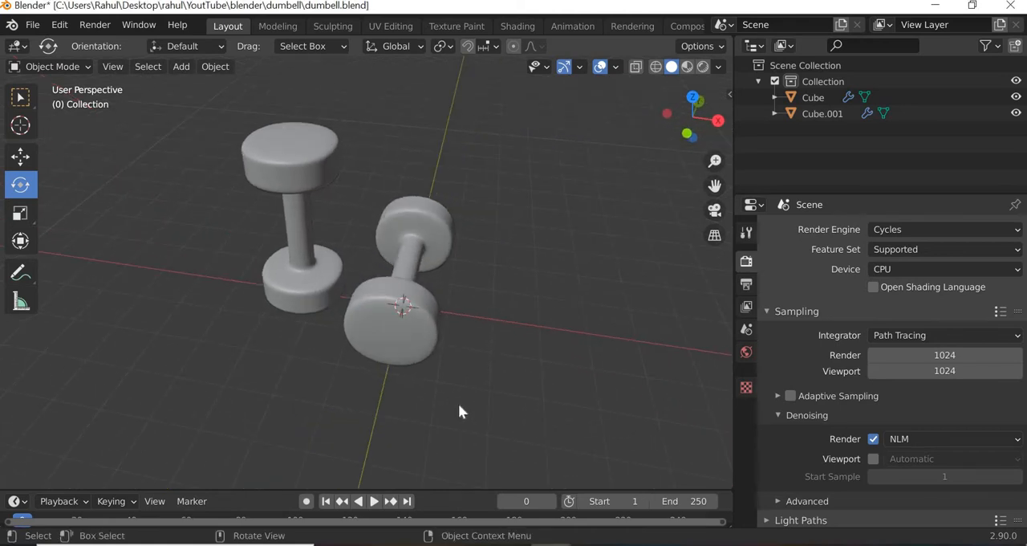
{"action": "mouse_move", "coordinate": [496, 414]}
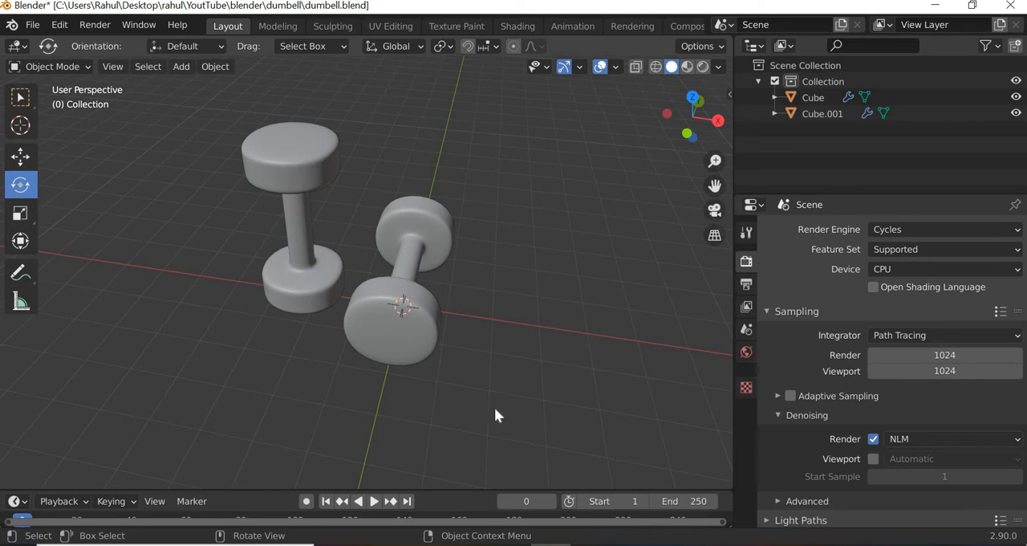
{"action": "left_click_drag", "start_coordinate": [498, 414], "coordinate": [485, 430]}
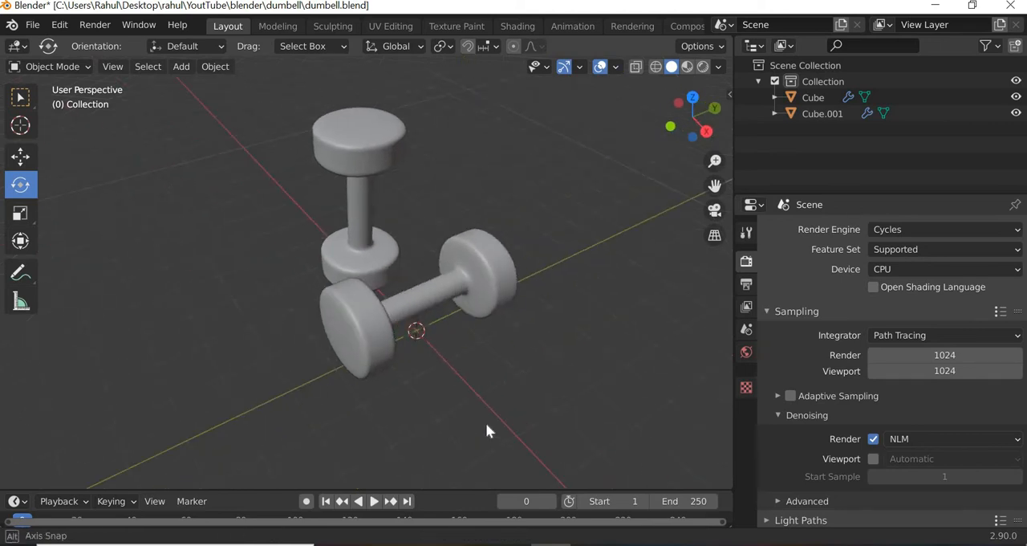
{"action": "left_click_drag", "start_coordinate": [485, 430], "coordinate": [409, 426]}
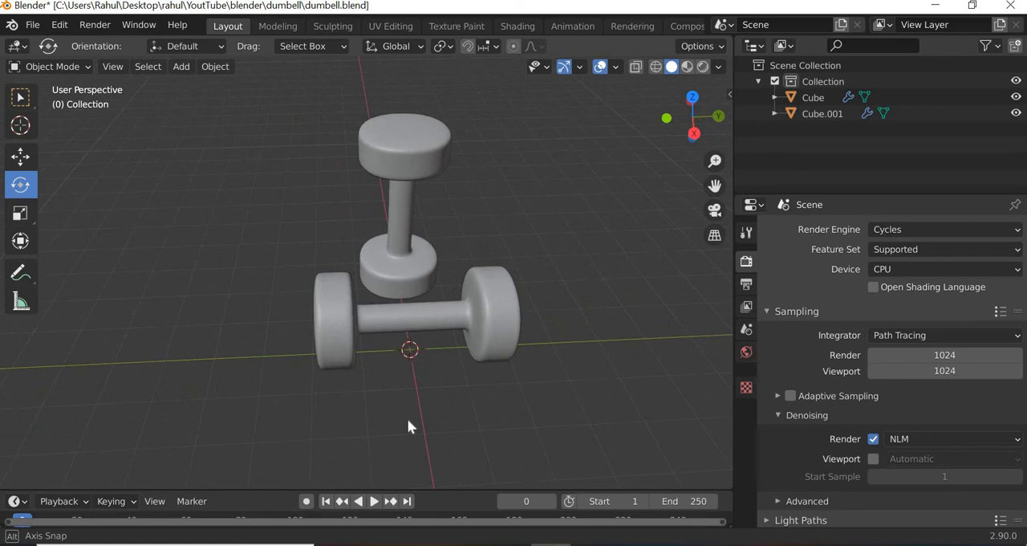
{"action": "left_click_drag", "start_coordinate": [410, 426], "coordinate": [575, 421]}
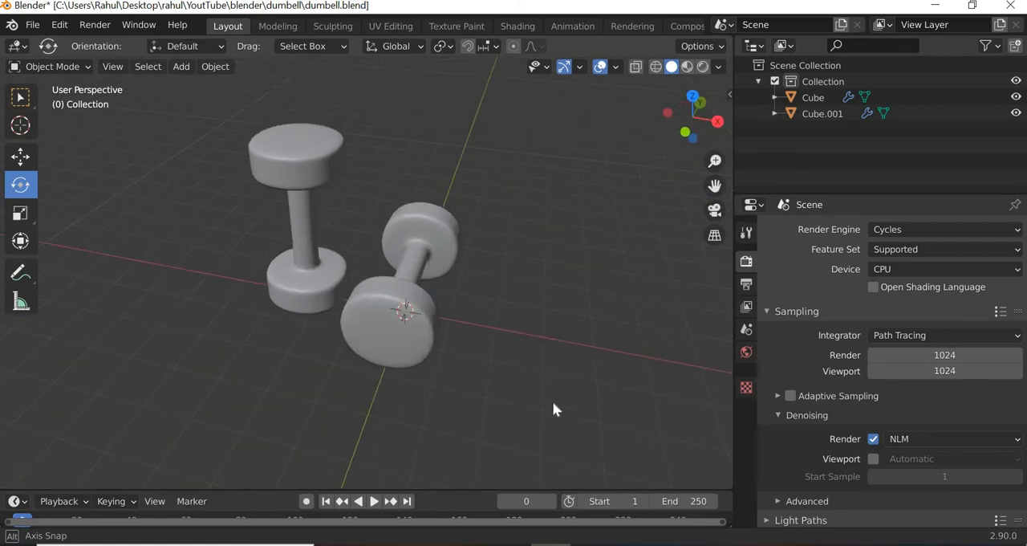
{"action": "left_click_drag", "start_coordinate": [553, 410], "coordinate": [506, 414]}
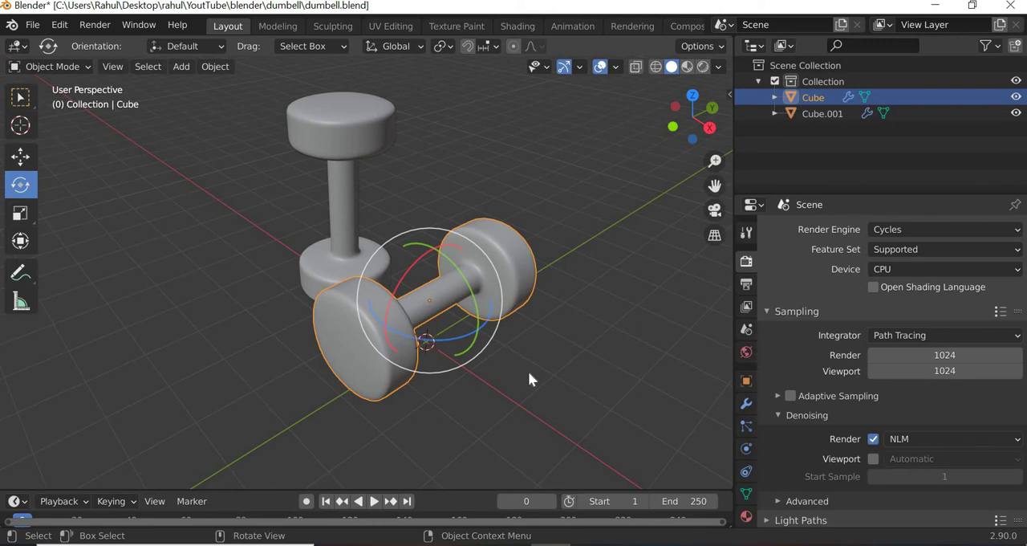
{"action": "mouse_move", "coordinate": [555, 382]}
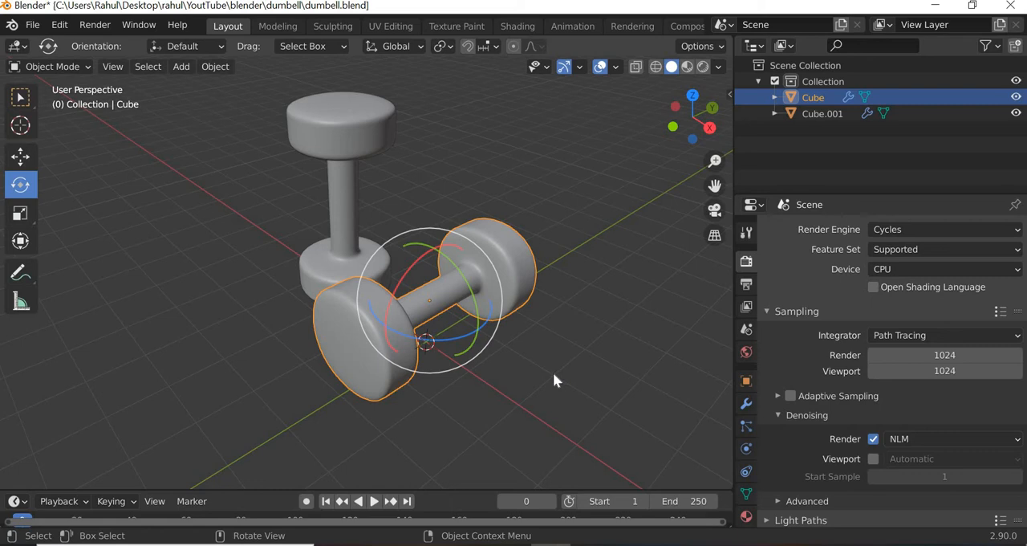
{"action": "left_click_drag", "start_coordinate": [558, 379], "coordinate": [366, 349]}
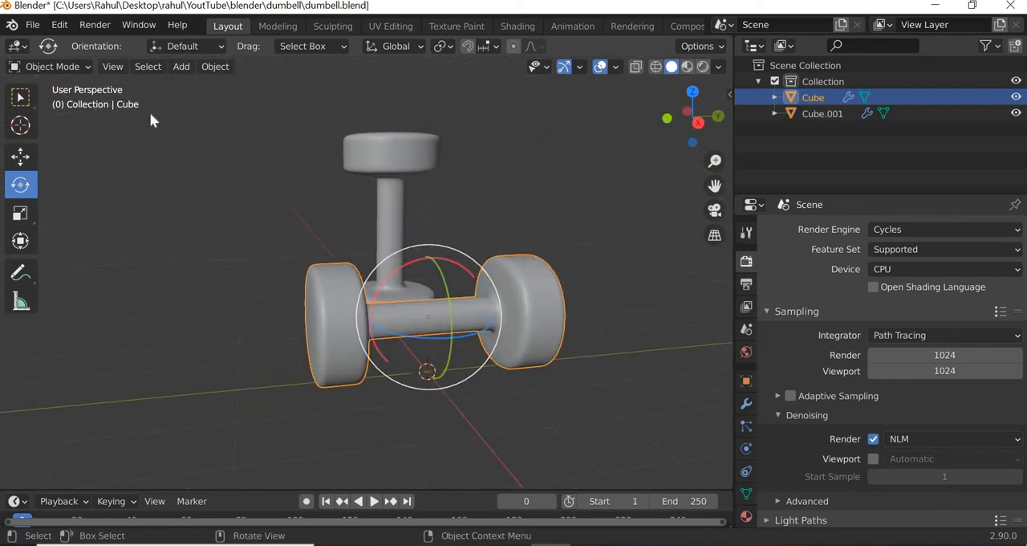
Step: Start a new General scene via File > New, discarding unsaved changes to the dumbbell file
{"action": "left_click", "coordinate": [60, 24]}
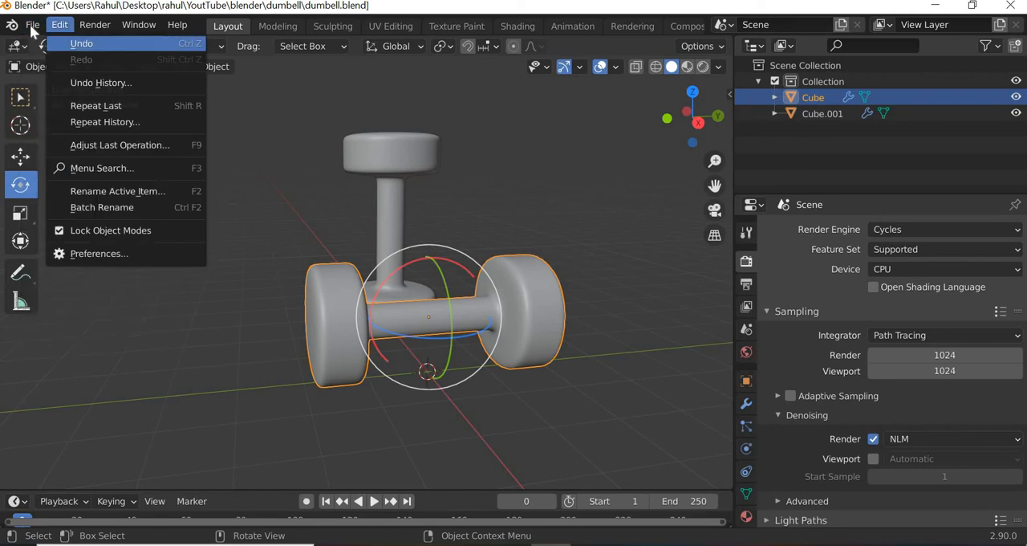
{"action": "left_click", "coordinate": [33, 24]}
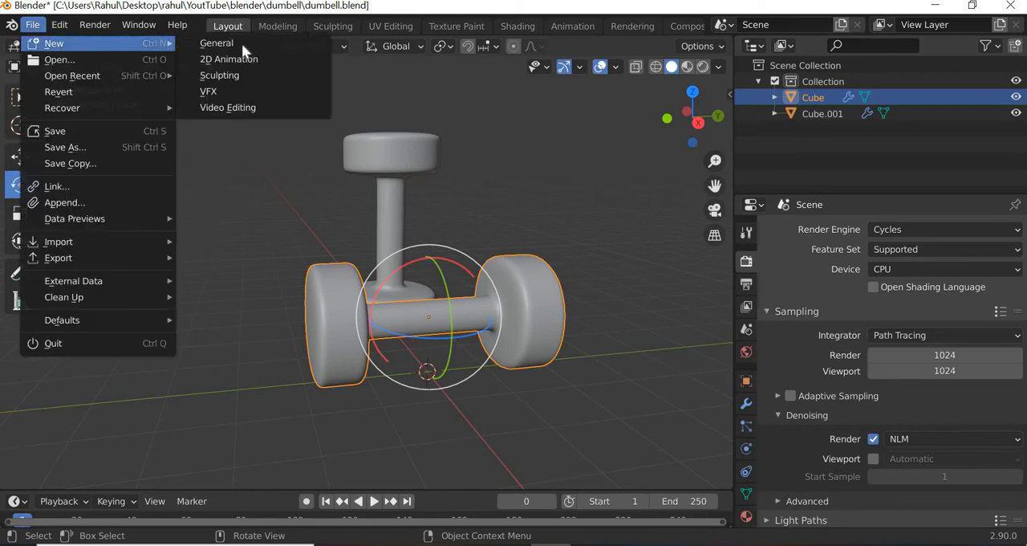
{"action": "left_click", "coordinate": [55, 43]}
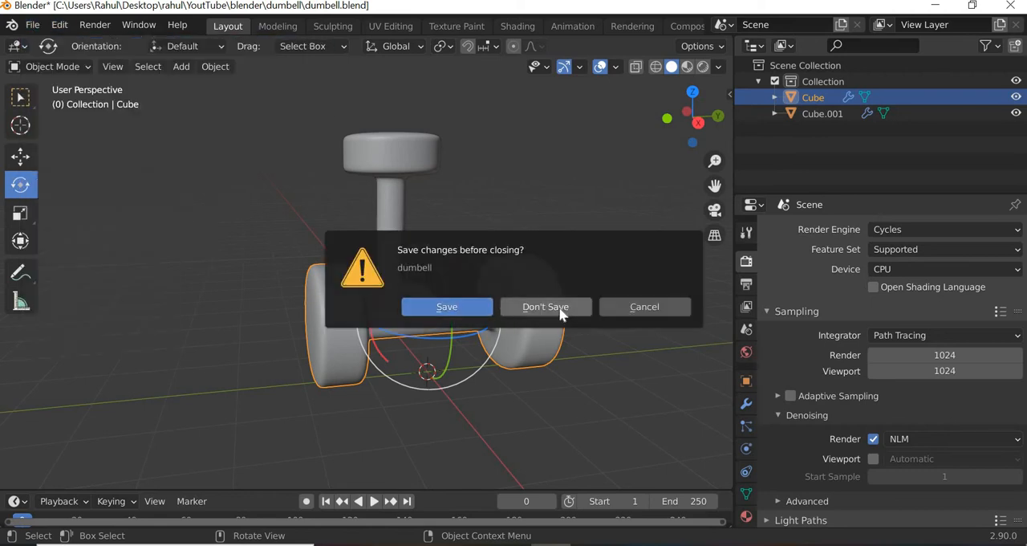
{"action": "left_click", "coordinate": [546, 307]}
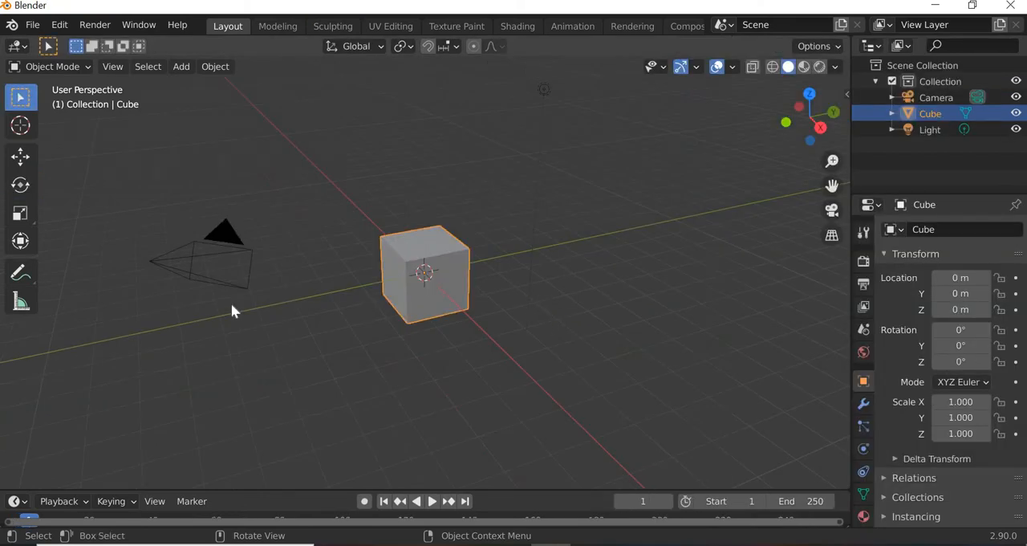
Step: Look around the default cube and bring up the interaction mode list
{"action": "left_click_drag", "start_coordinate": [233, 312], "coordinate": [336, 218]}
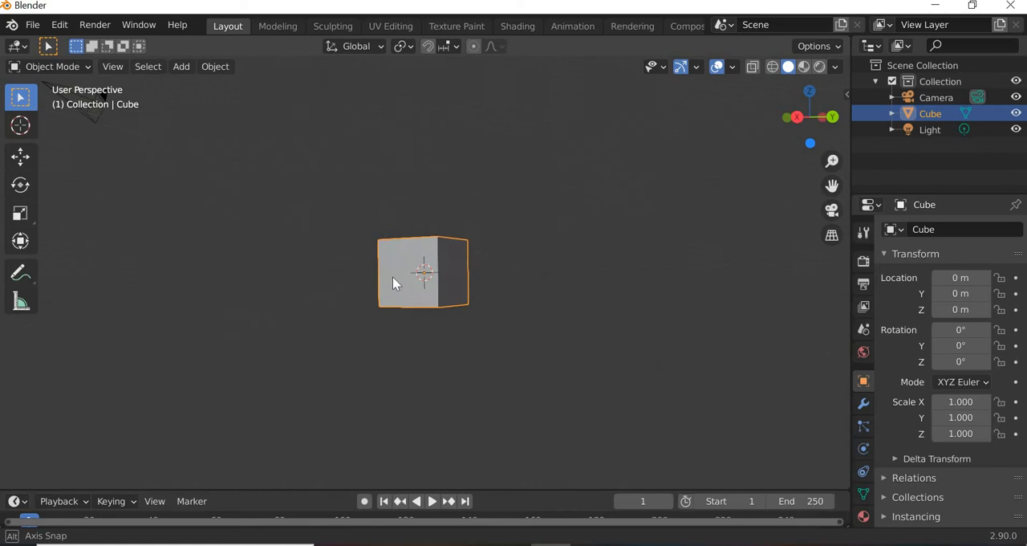
{"action": "left_click_drag", "start_coordinate": [393, 281], "coordinate": [437, 334]}
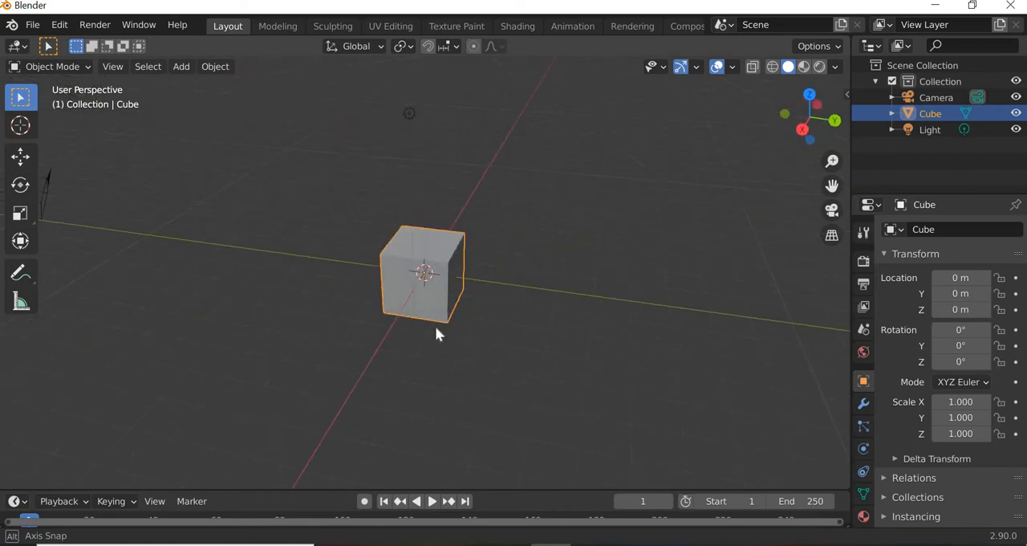
{"action": "left_click_drag", "start_coordinate": [436, 333], "coordinate": [430, 327]}
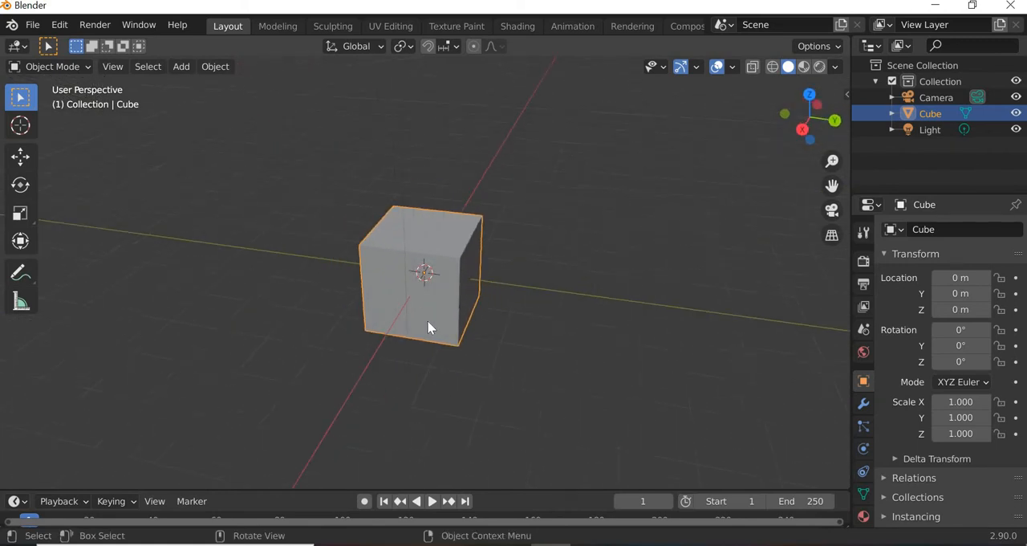
{"action": "left_click", "coordinate": [51, 66]}
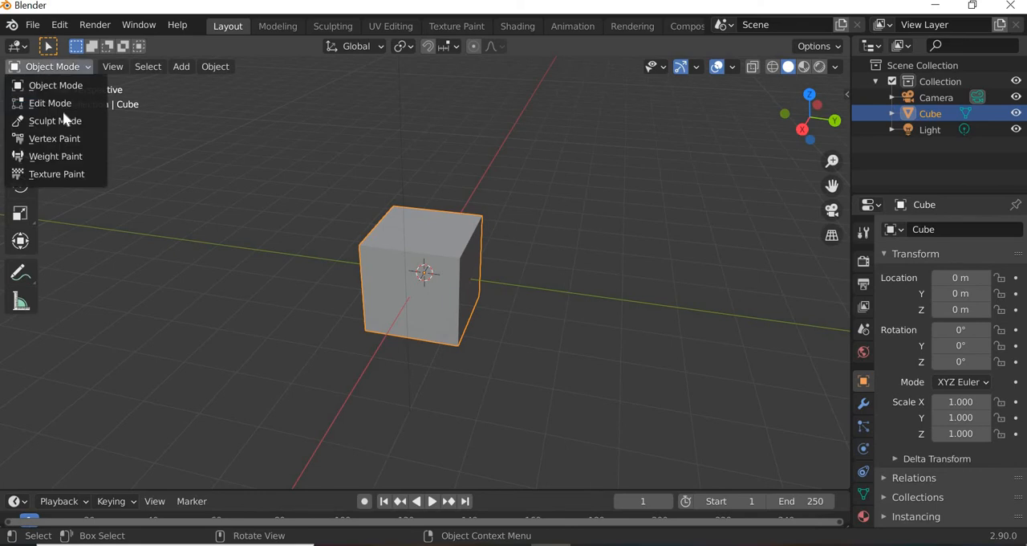
Step: Enter Edit Mode on the cube and cancel trial moves of a corner and an edge
{"action": "left_click", "coordinate": [51, 103]}
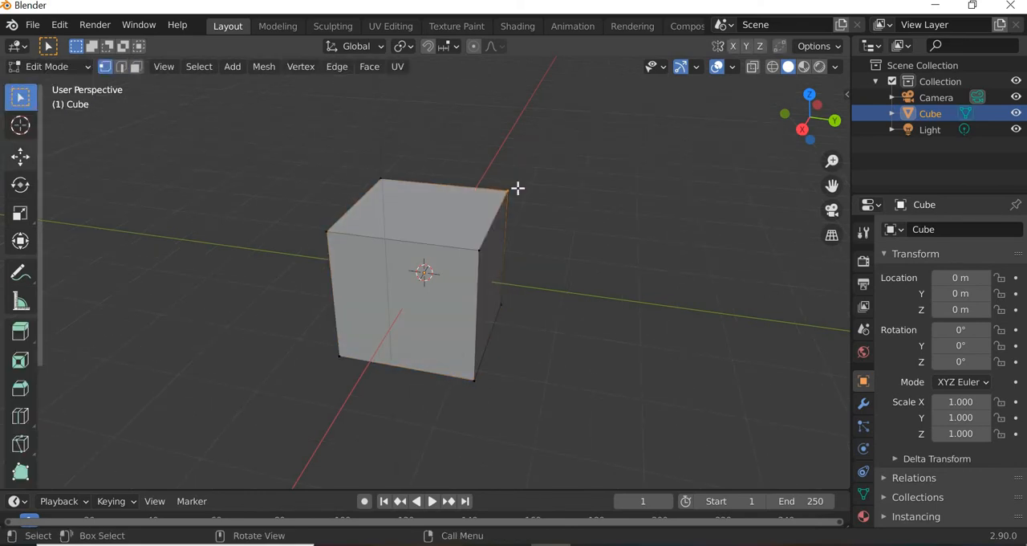
{"action": "key", "text": "g"}
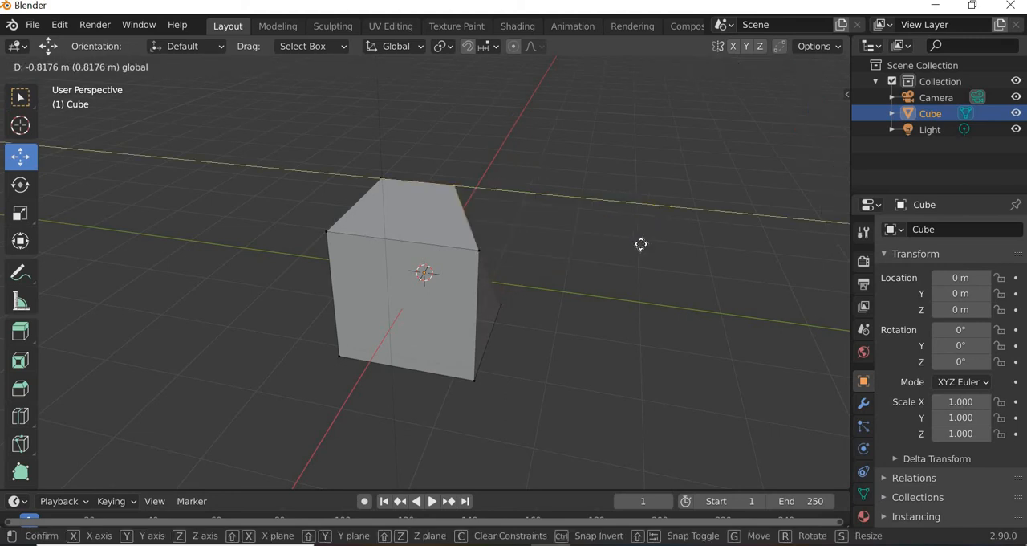
{"action": "key", "text": "Tab"}
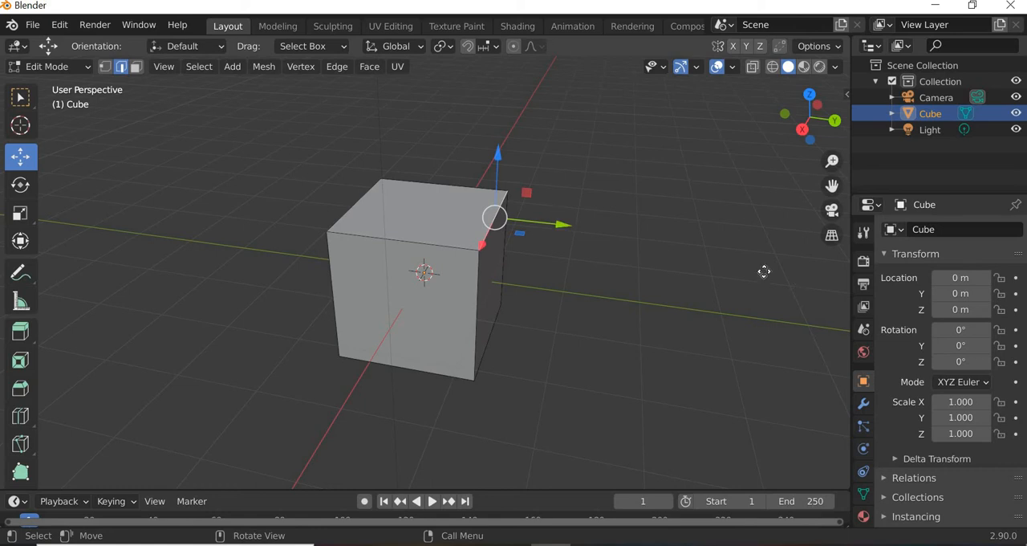
{"action": "key", "text": "g"}
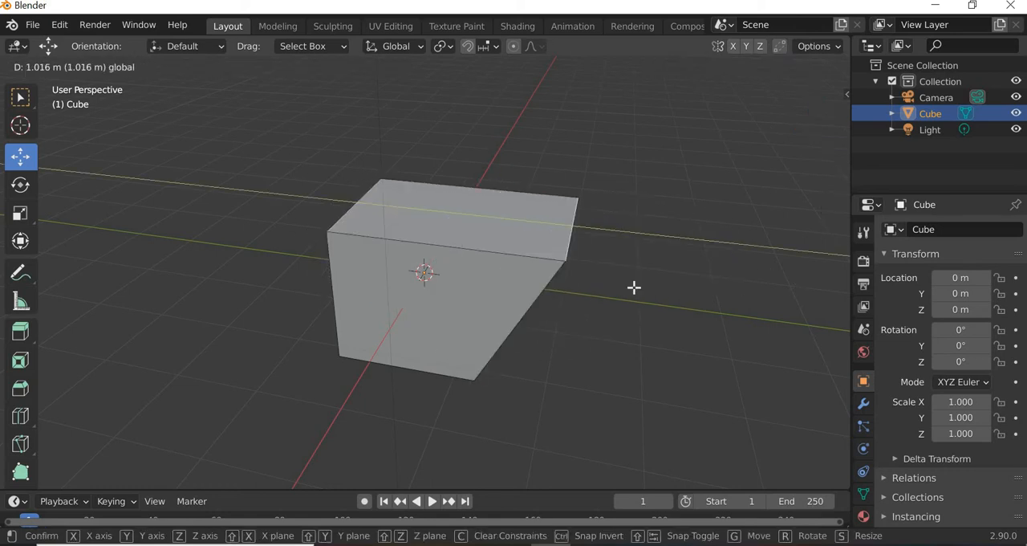
{"action": "key", "text": "Tab"}
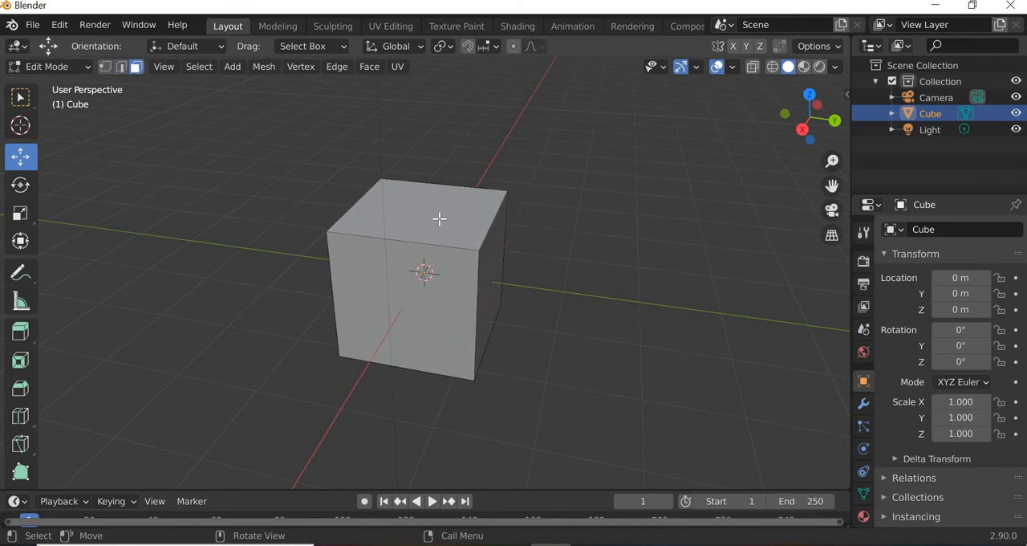
Step: Select the cube's top face and orbit to view it from another side
{"action": "left_click", "coordinate": [440, 218]}
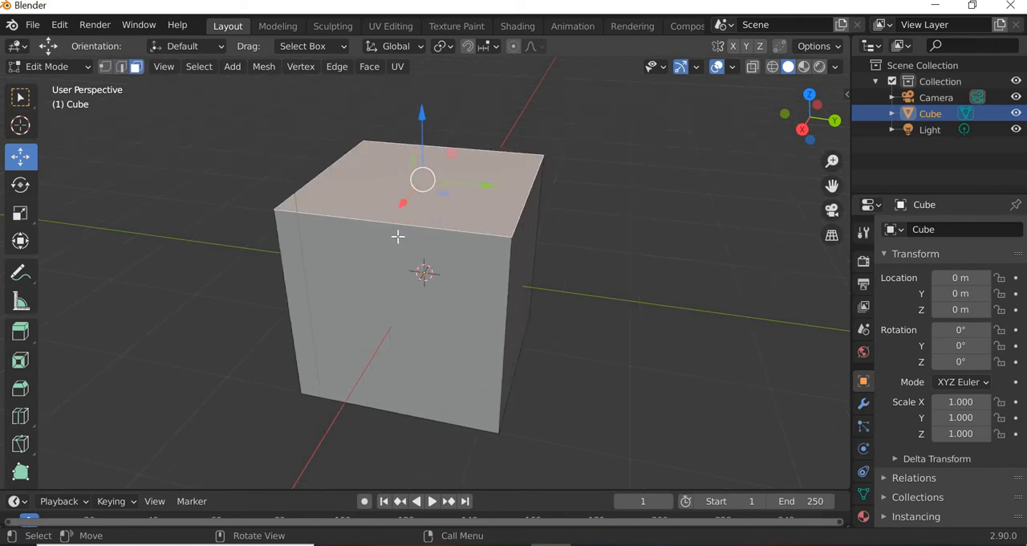
{"action": "mouse_move", "coordinate": [543, 273]}
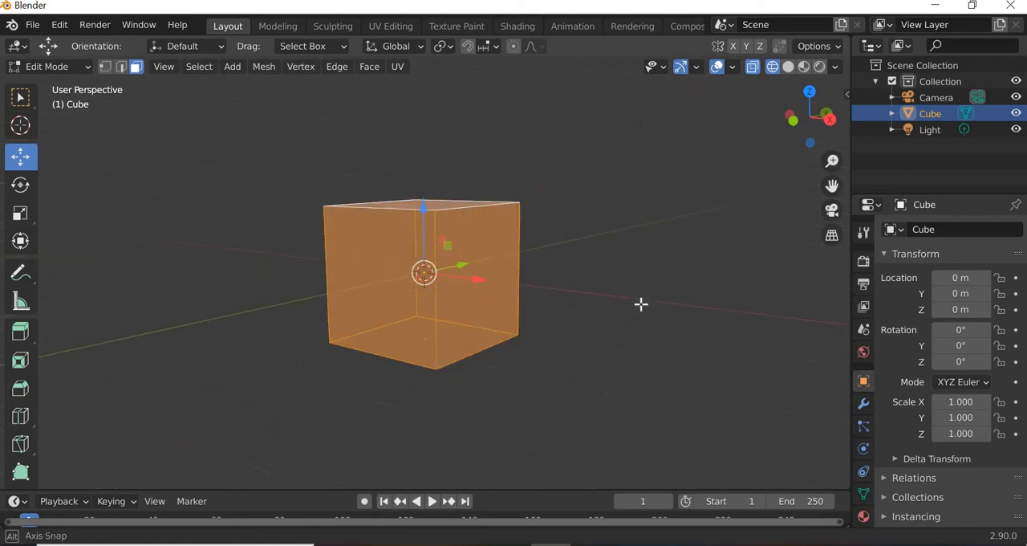
{"action": "left_click_drag", "start_coordinate": [641, 303], "coordinate": [360, 408]}
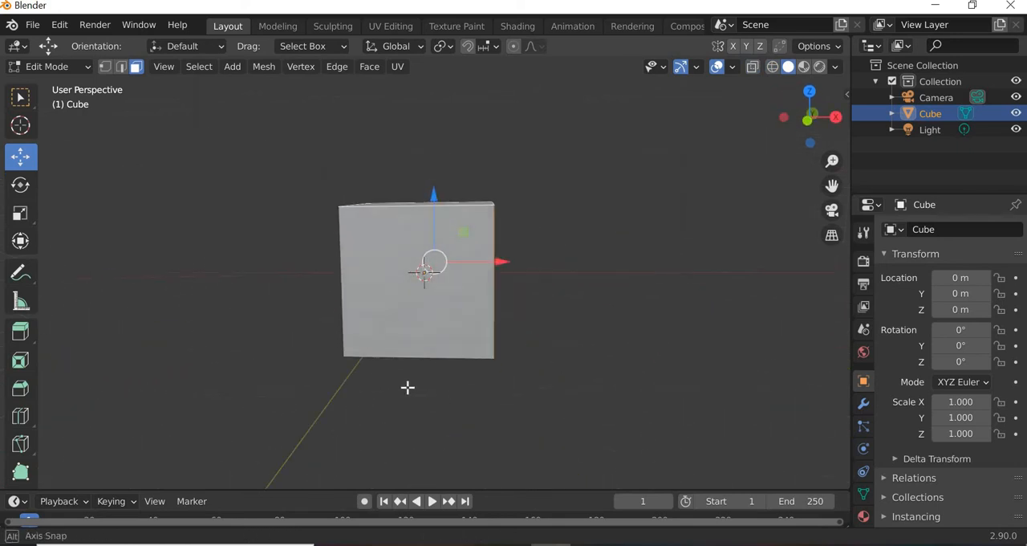
{"action": "left_click_drag", "start_coordinate": [433, 273], "coordinate": [498, 337]}
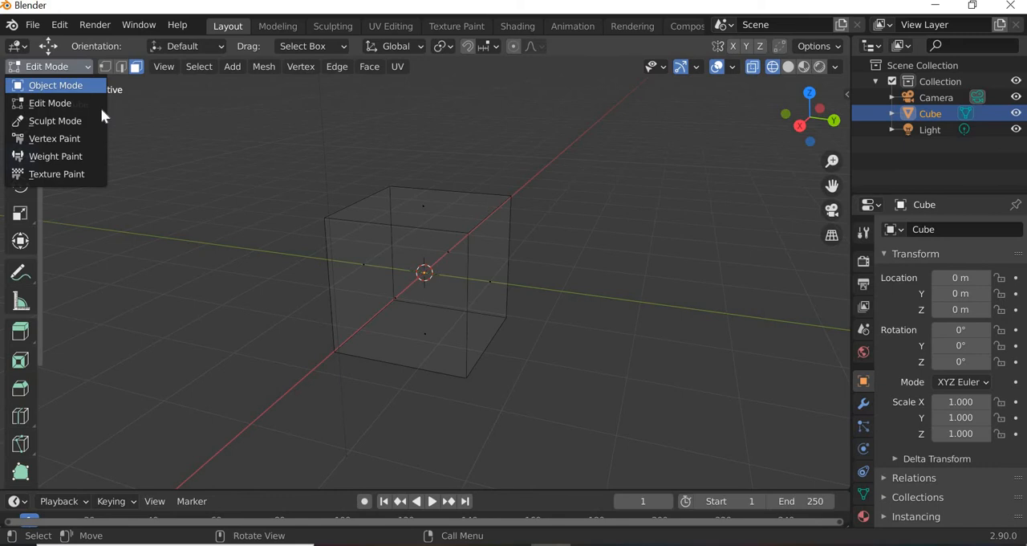
Step: Return the cube to Object Mode with the Move tool active, keeping Object Mode selected
{"action": "left_click", "coordinate": [55, 85]}
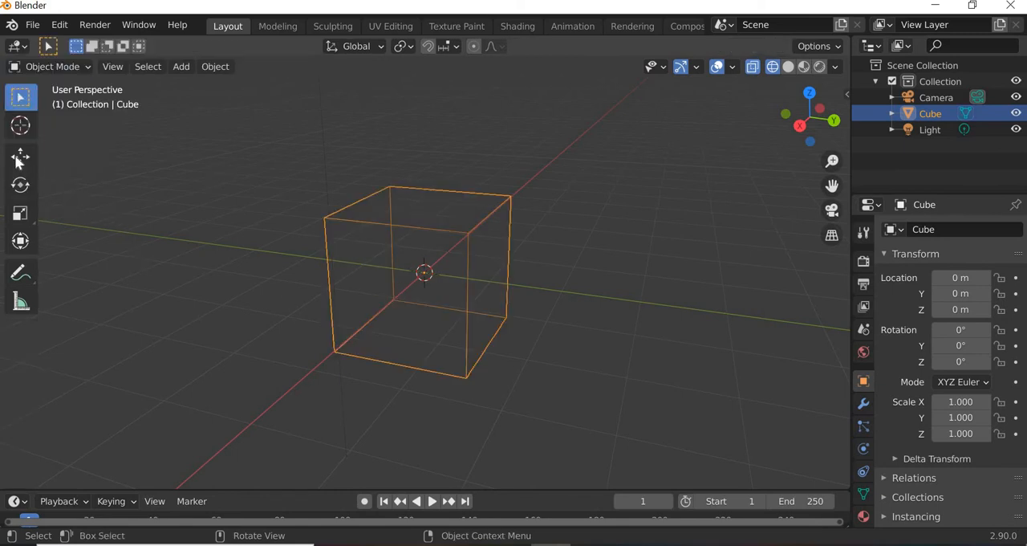
{"action": "left_click", "coordinate": [19, 157]}
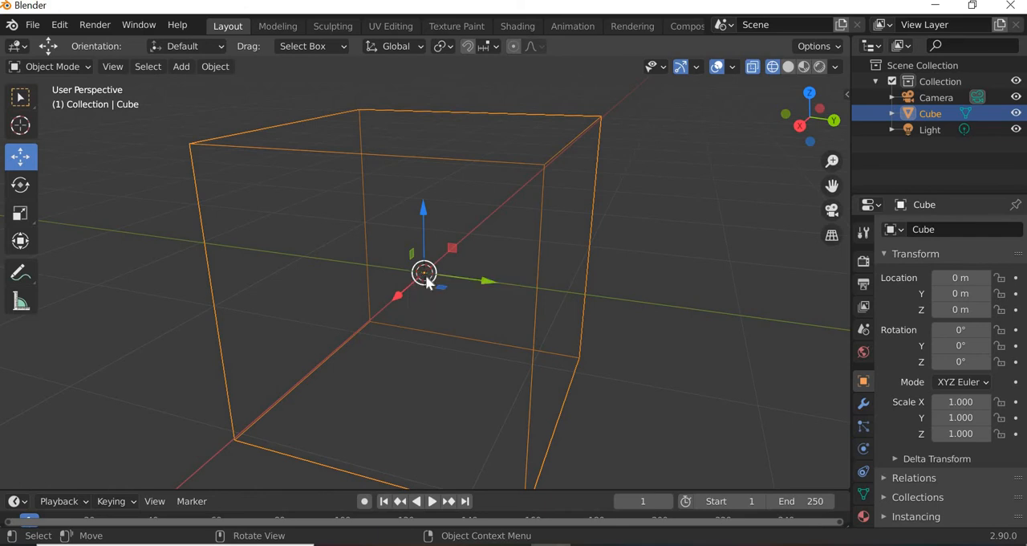
{"action": "left_click_drag", "start_coordinate": [425, 273], "coordinate": [308, 337]}
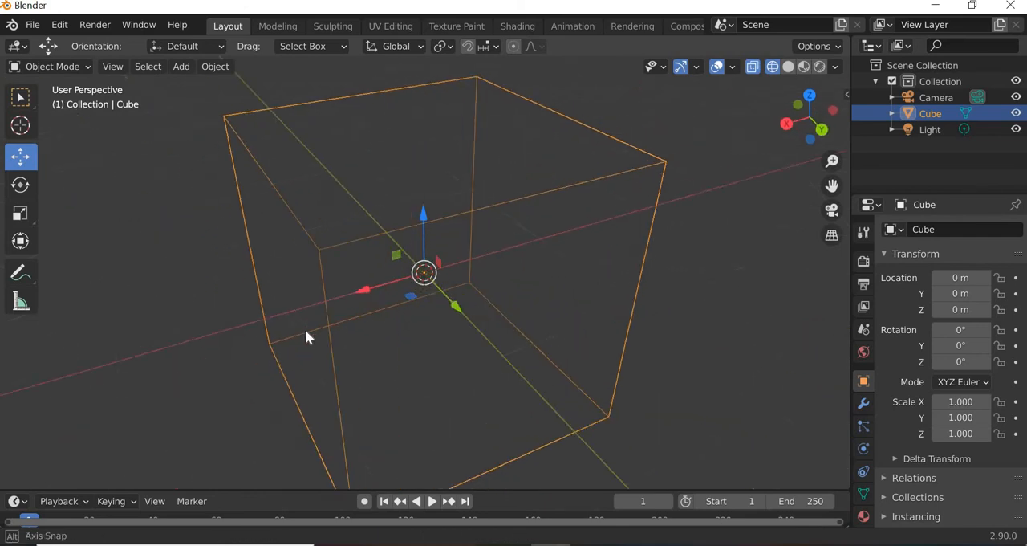
{"action": "left_click_drag", "start_coordinate": [308, 337], "coordinate": [232, 264]}
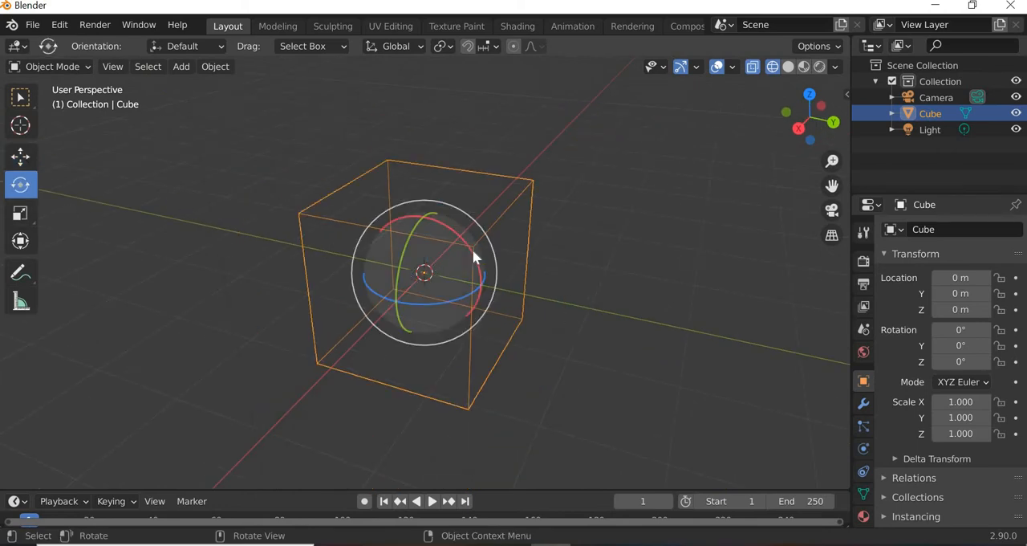
{"action": "left_click_drag", "start_coordinate": [474, 257], "coordinate": [479, 276]}
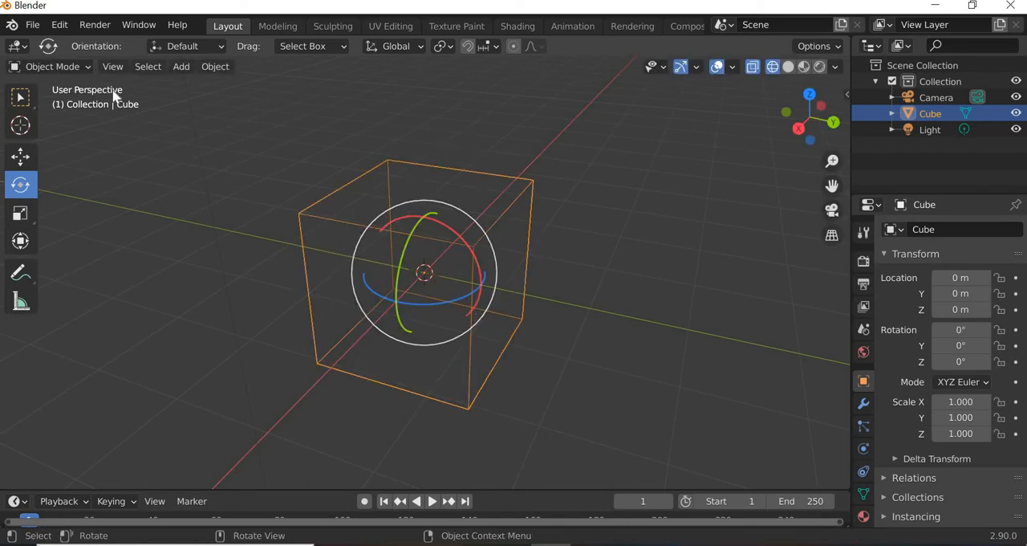
{"action": "left_click", "coordinate": [52, 66]}
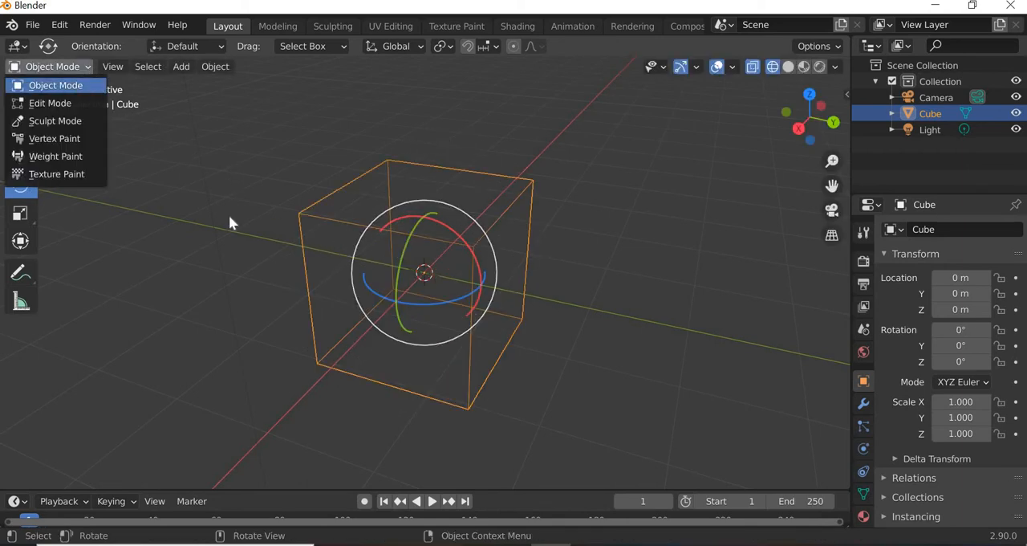
{"action": "left_click", "coordinate": [787, 117]}
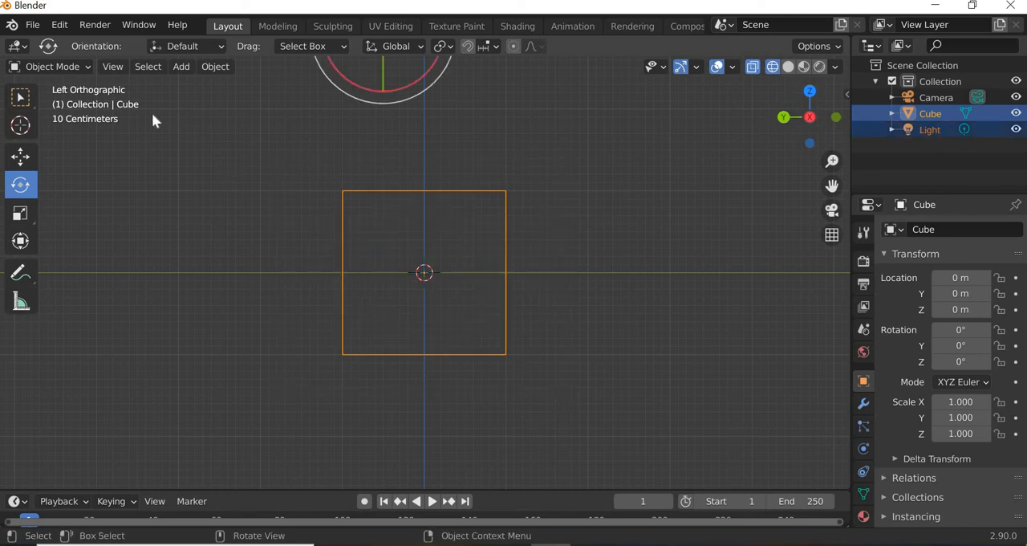
Step: In Edit Mode, move the cube's mesh about two metres aside and scale it along one axis into a thin slab
{"action": "left_click", "coordinate": [51, 66]}
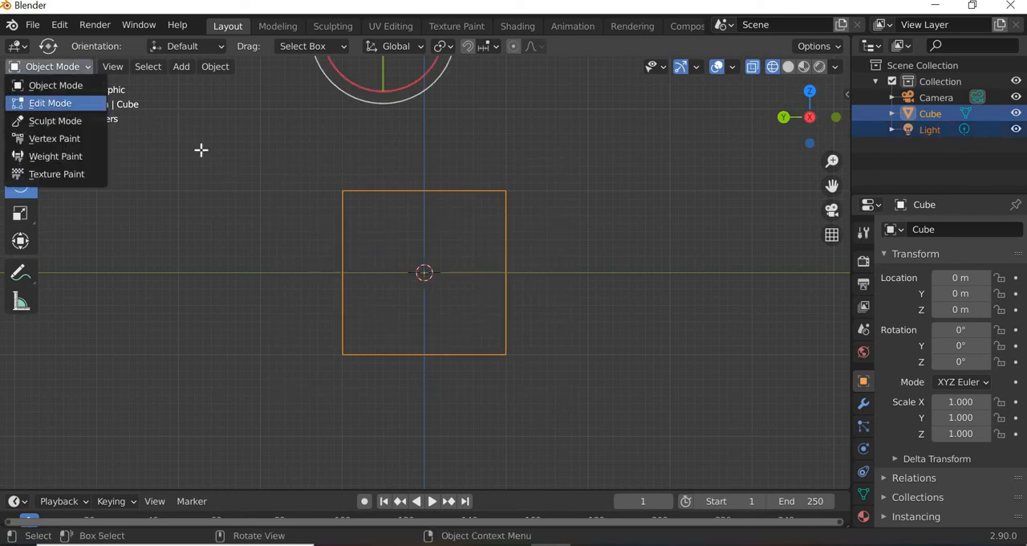
{"action": "left_click", "coordinate": [50, 103]}
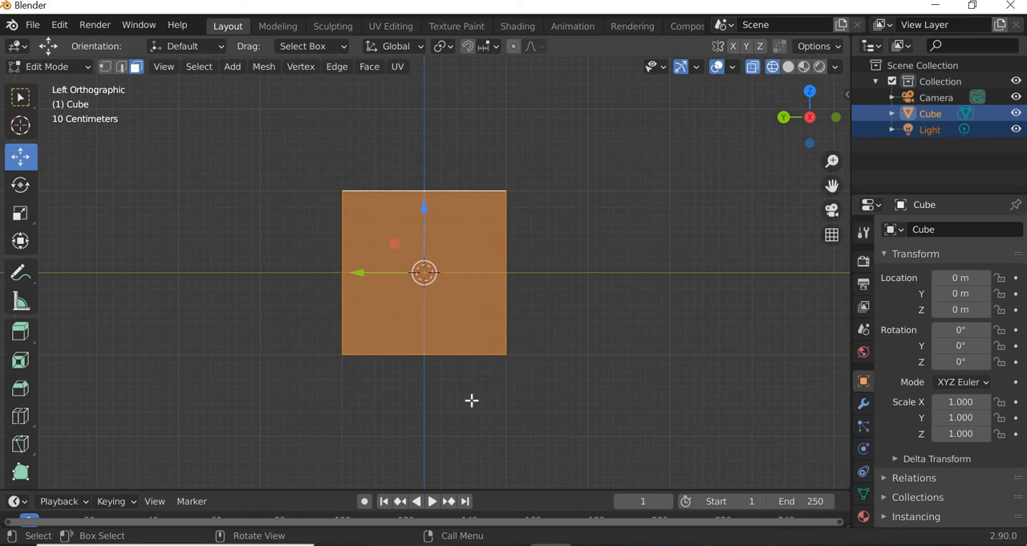
{"action": "key", "text": "g"}
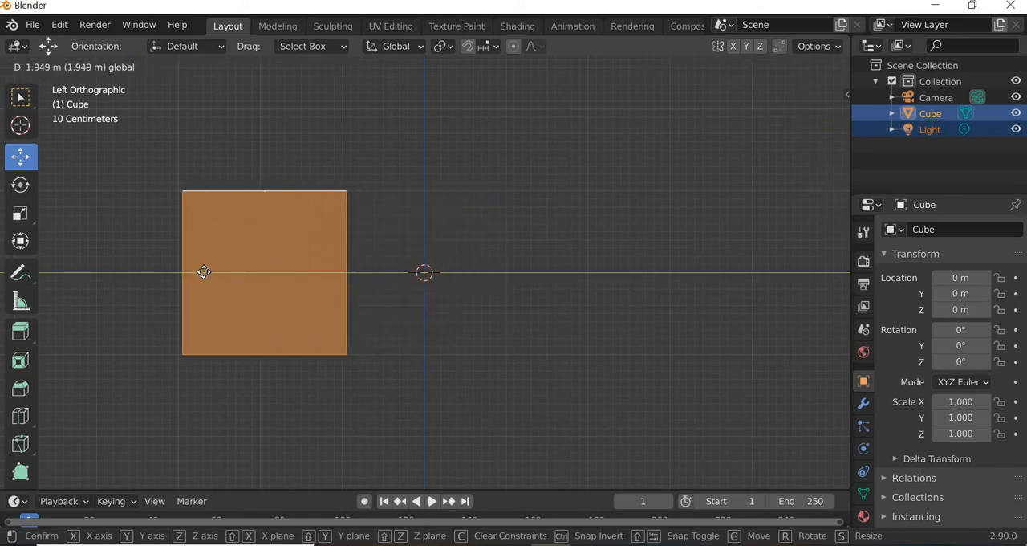
{"action": "key", "text": "Tab"}
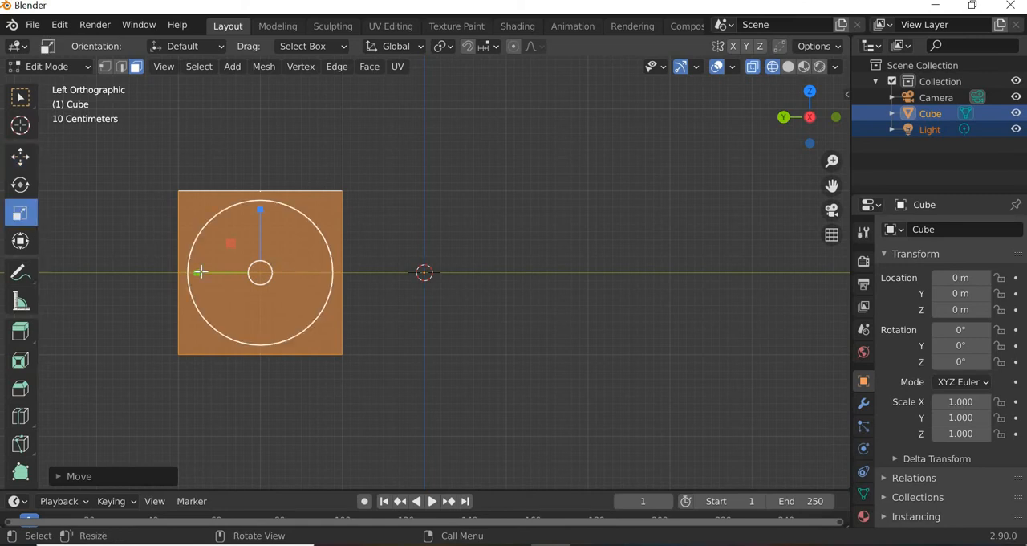
{"action": "key", "text": "s"}
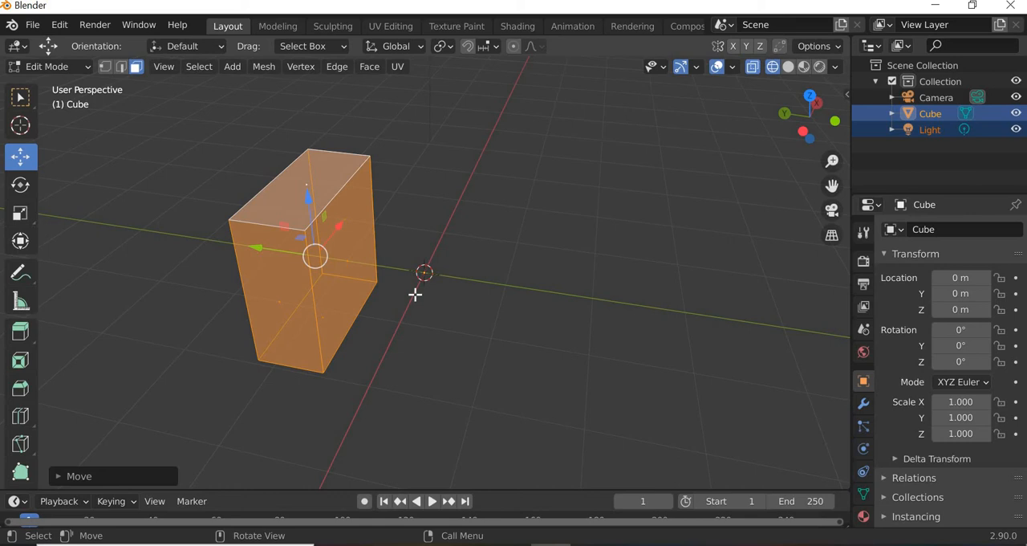
{"action": "mouse_move", "coordinate": [395, 273]}
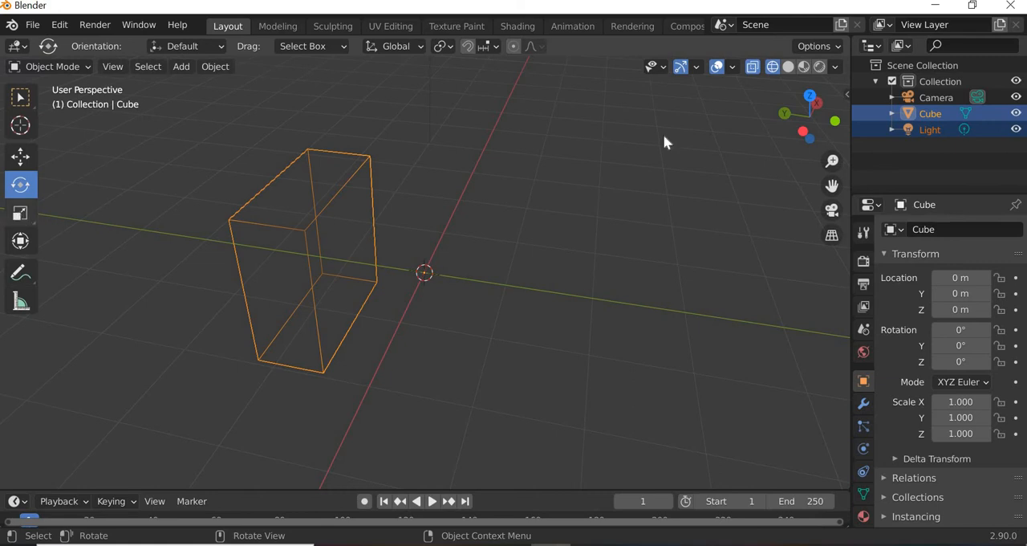
{"action": "left_click", "coordinate": [788, 67]}
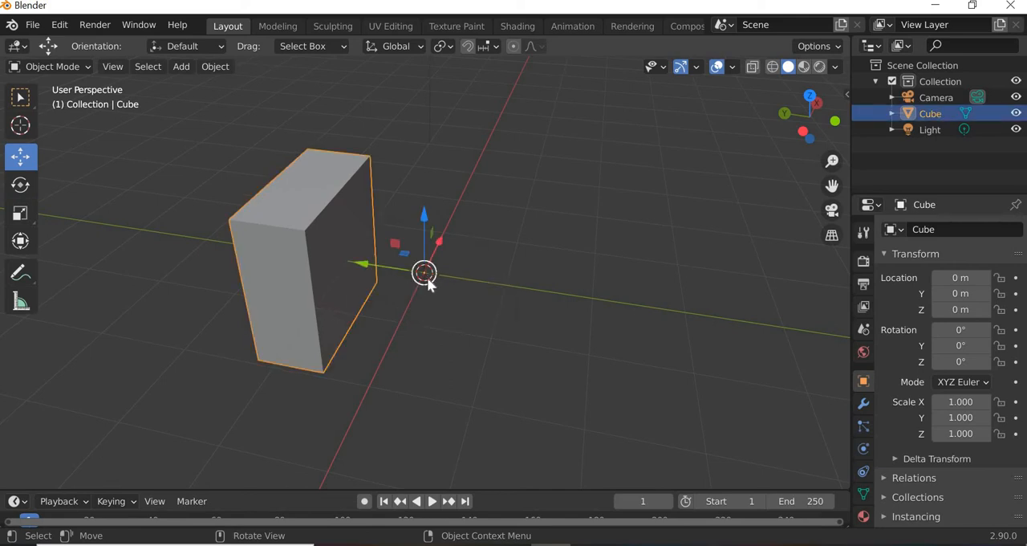
{"action": "mouse_move", "coordinate": [297, 279]}
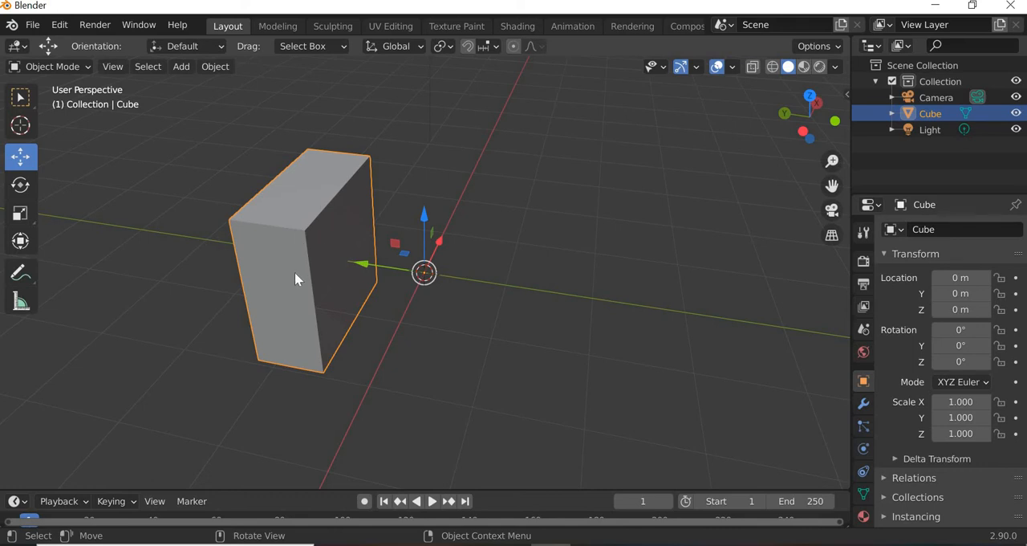
{"action": "mouse_move", "coordinate": [506, 295]}
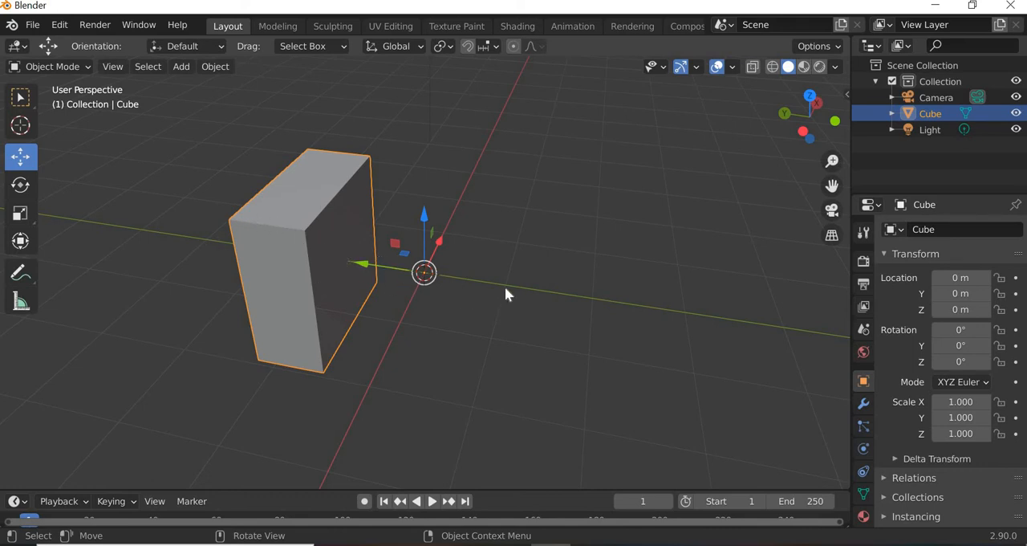
{"action": "mouse_move", "coordinate": [501, 186]}
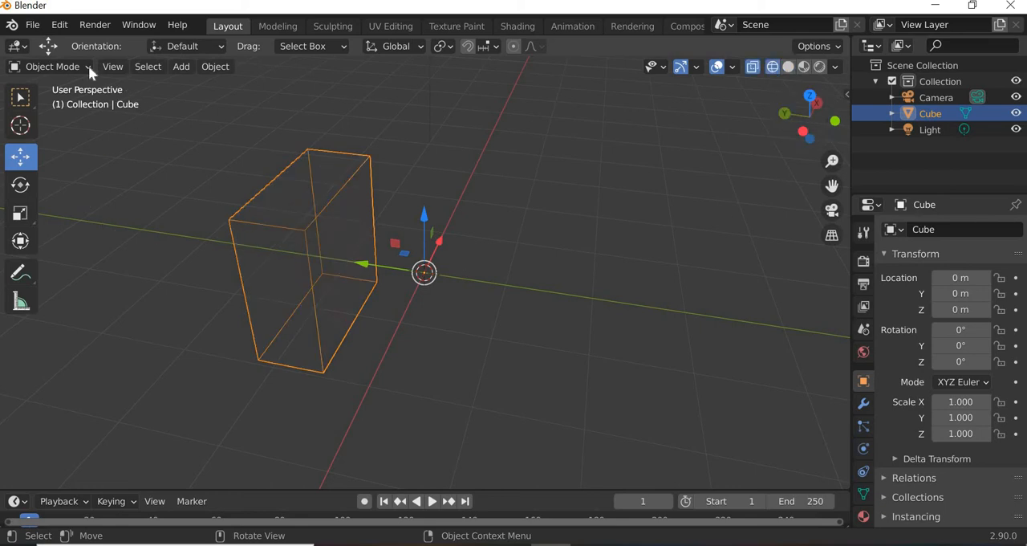
Step: Enter Edit Mode on the slab and activate Inset Faces on its broad side face
{"action": "key", "text": "Tab"}
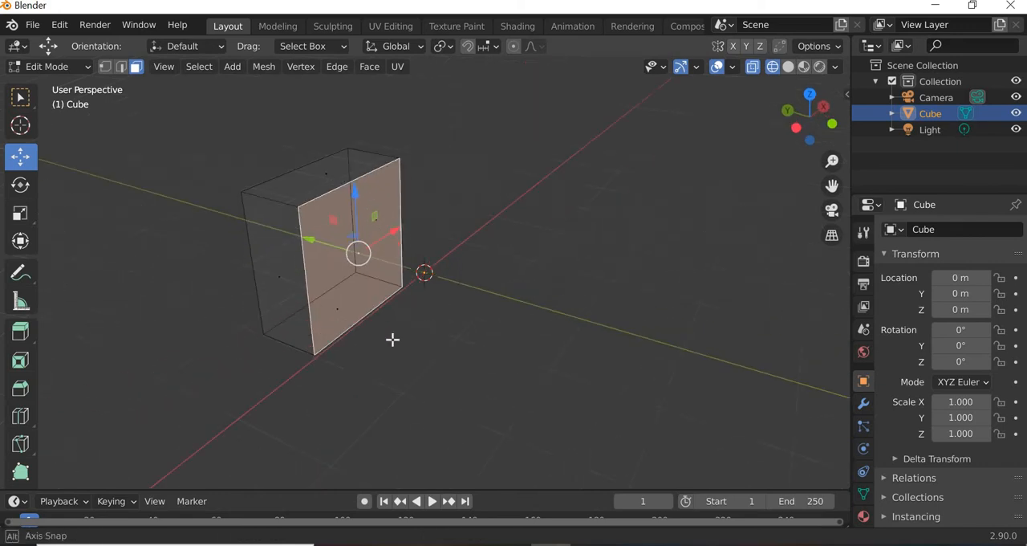
{"action": "left_click_drag", "start_coordinate": [392, 341], "coordinate": [205, 348]}
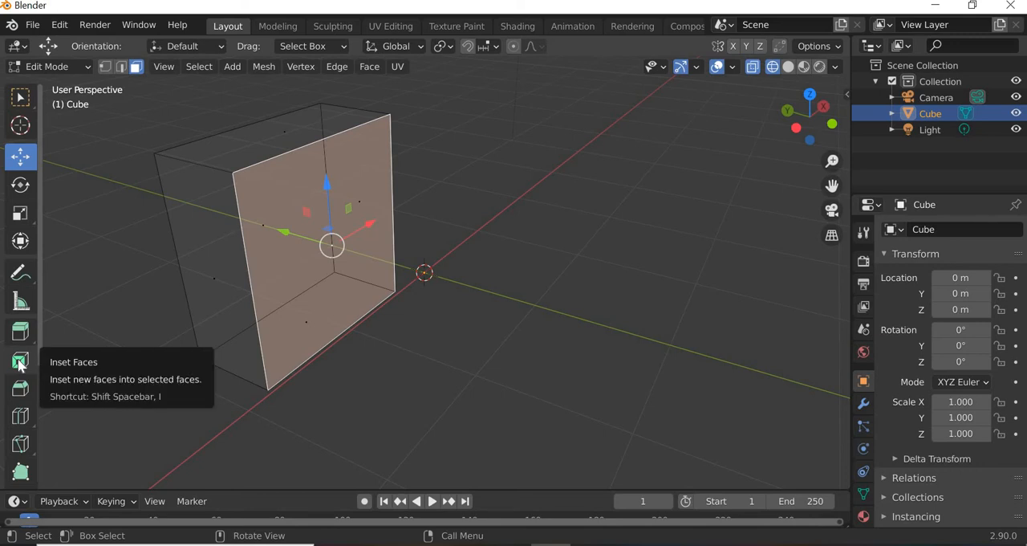
{"action": "left_click", "coordinate": [19, 360]}
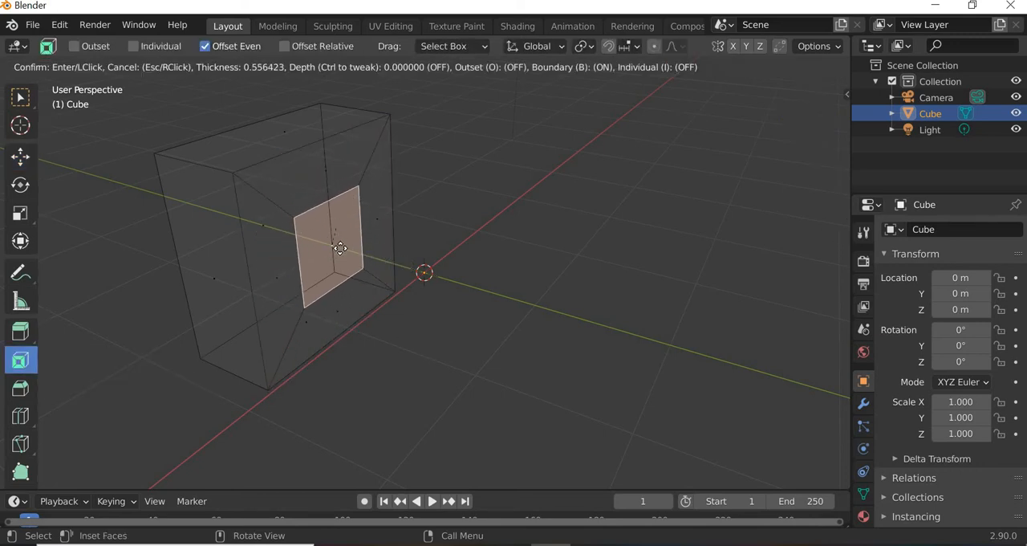
{"action": "mouse_move", "coordinate": [398, 308]}
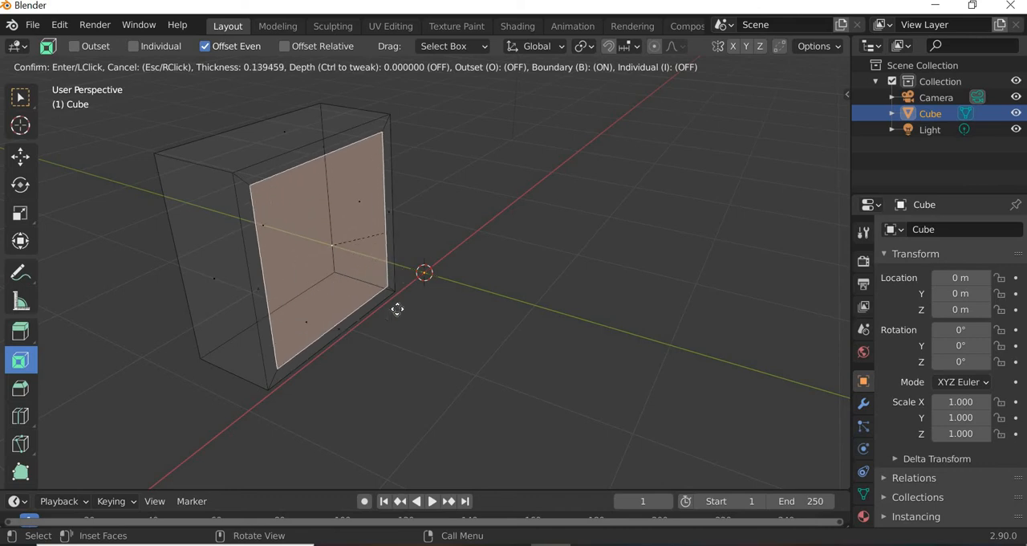
{"action": "mouse_move", "coordinate": [330, 237]}
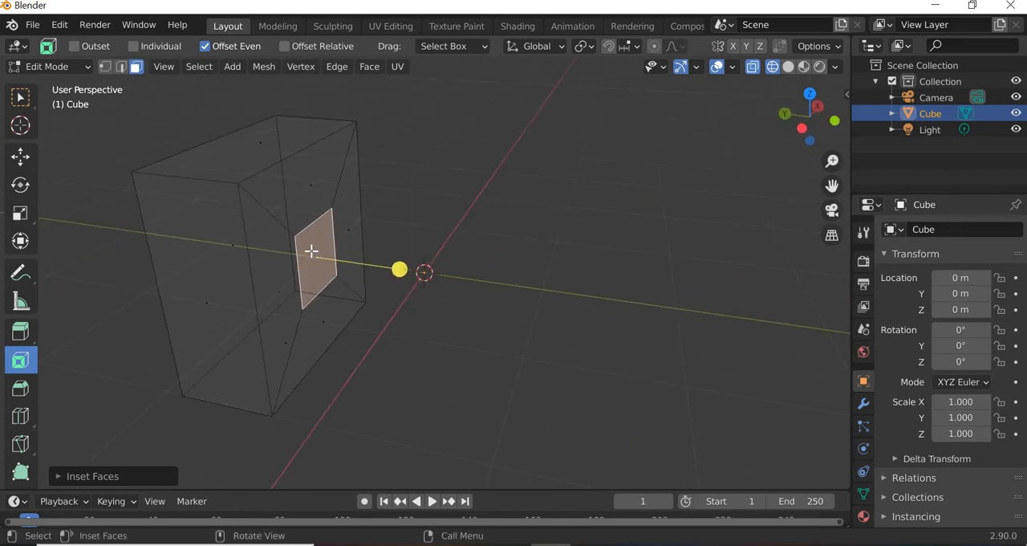
{"action": "mouse_move", "coordinate": [477, 313]}
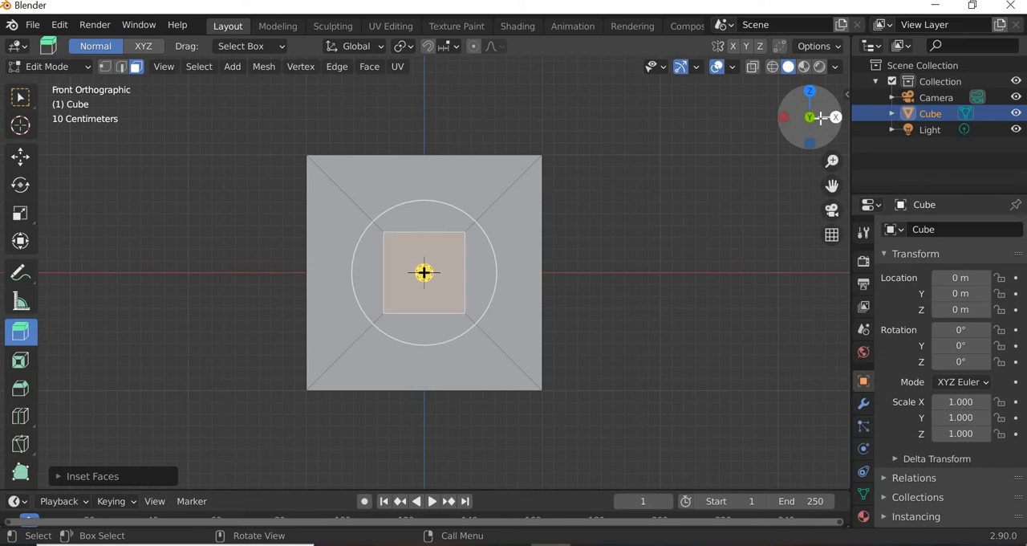
{"action": "mouse_move", "coordinate": [835, 118]}
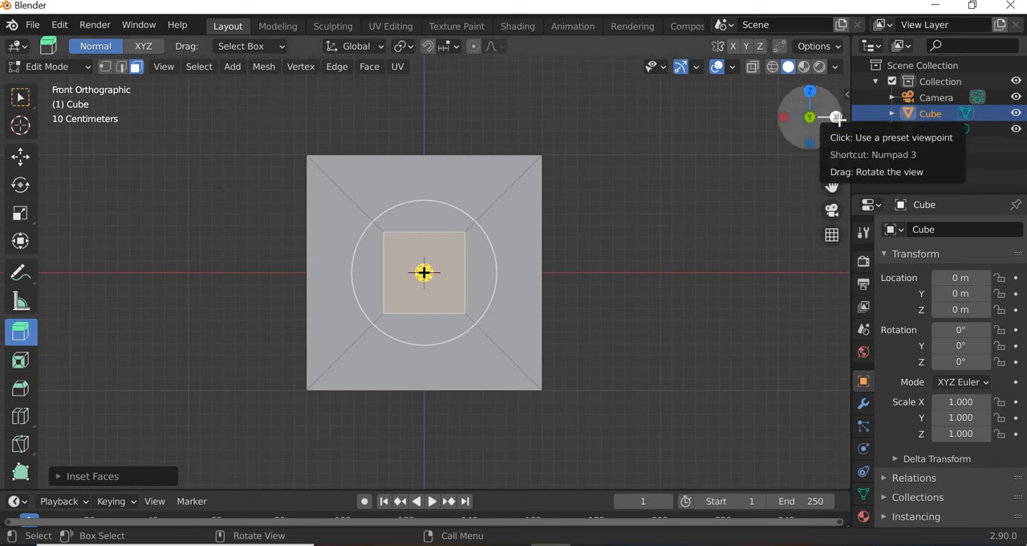
Step: Jump to a straight-on view, then orbit to inspect the protruding box in three-quarter view
{"action": "left_click", "coordinate": [838, 118]}
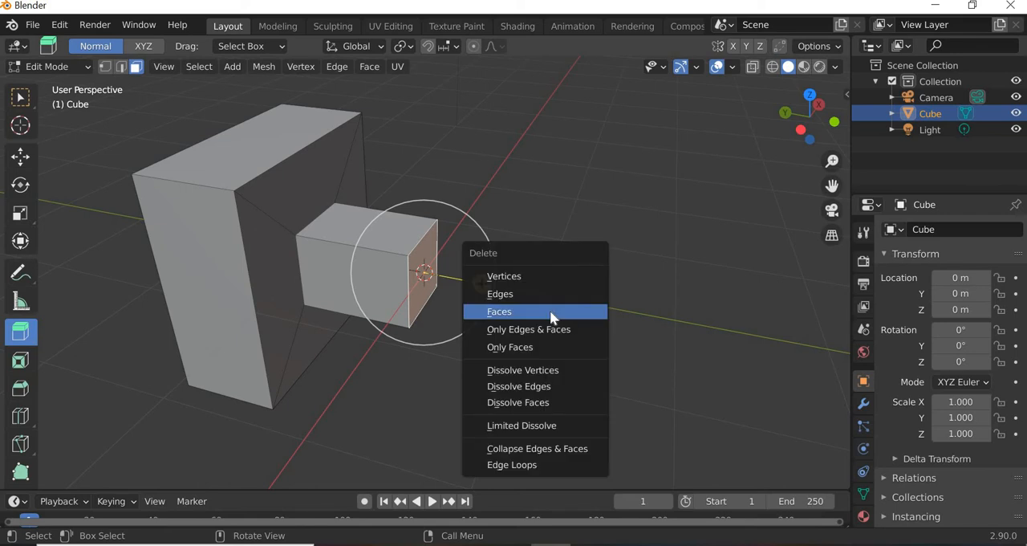
{"action": "mouse_move", "coordinate": [549, 311]}
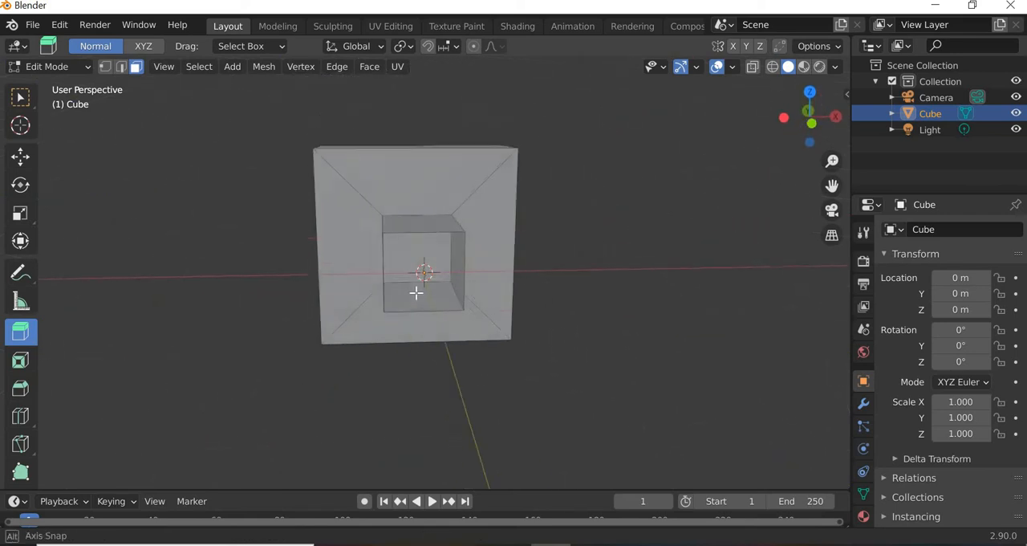
{"action": "left_click_drag", "start_coordinate": [425, 281], "coordinate": [415, 257]}
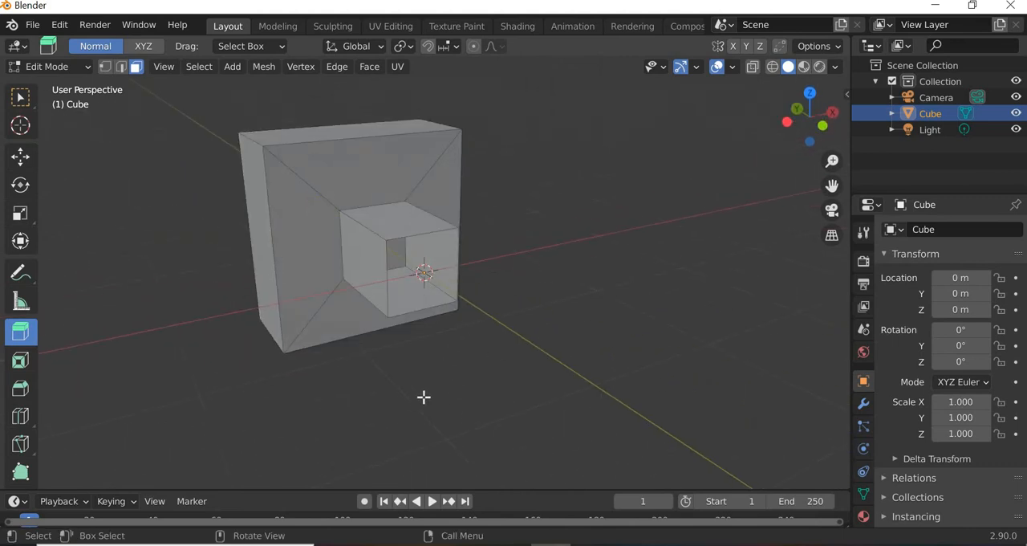
{"action": "left_click_drag", "start_coordinate": [426, 281], "coordinate": [458, 305]}
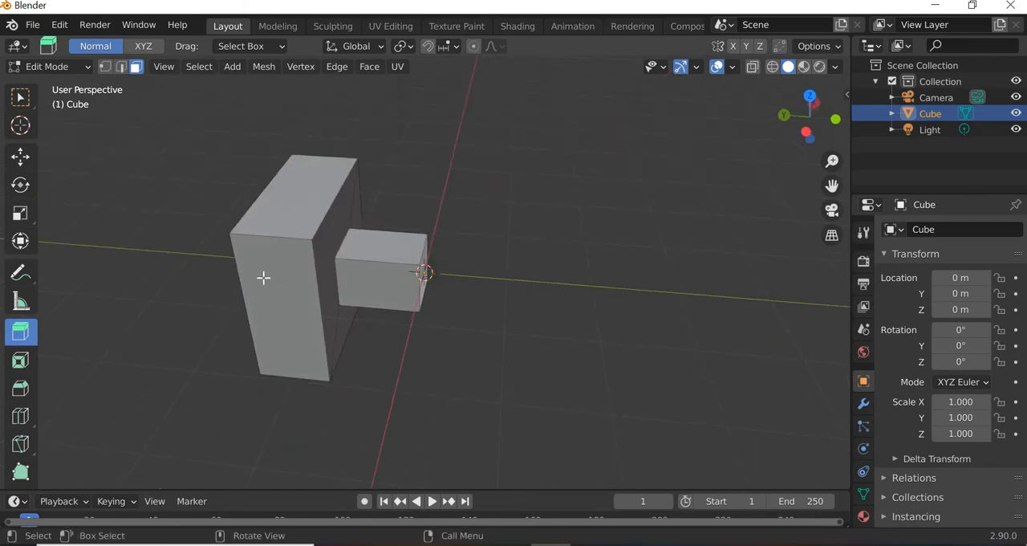
Step: Back in Object Mode, add a Mirror modifier to the slab
{"action": "left_click", "coordinate": [47, 65]}
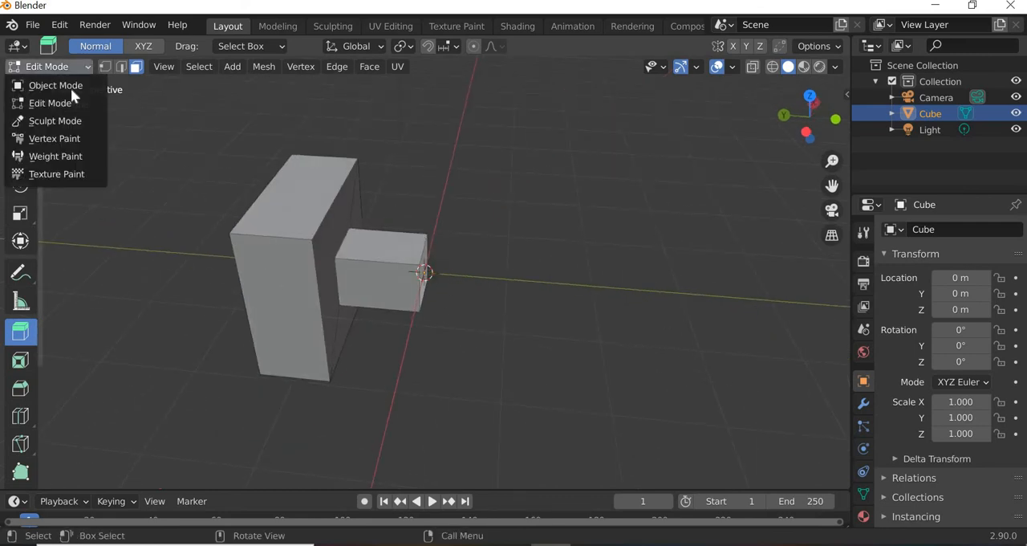
{"action": "left_click", "coordinate": [55, 85]}
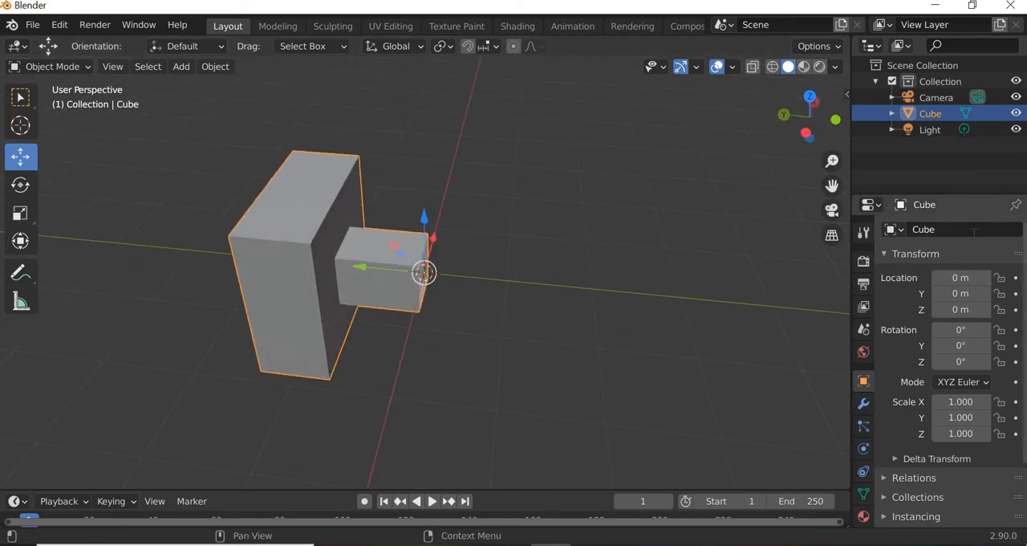
{"action": "double_click", "coordinate": [947, 228]}
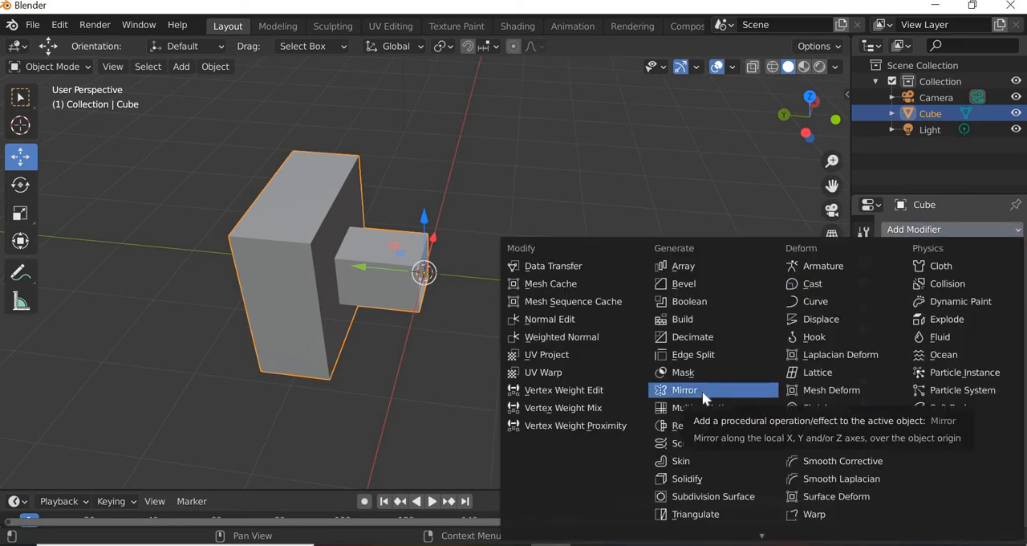
{"action": "left_click", "coordinate": [684, 389]}
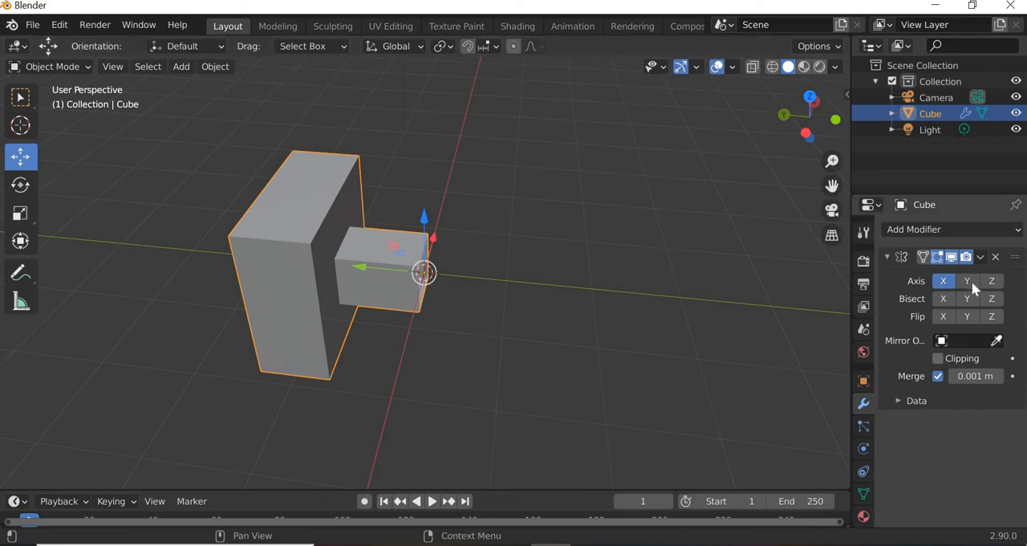
{"action": "mouse_move", "coordinate": [966, 281]}
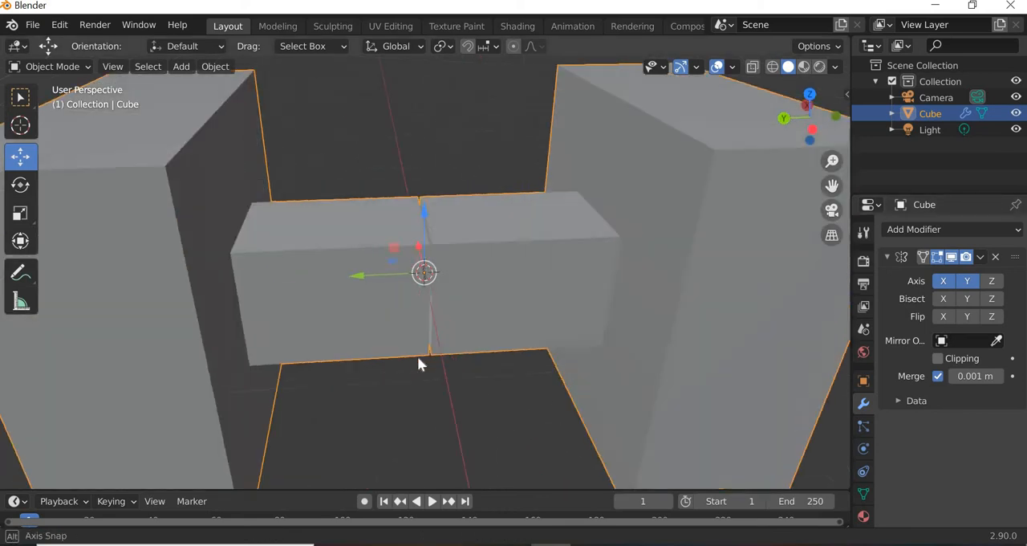
Step: Check the mirrored halves in wireframe shading, then return to solid shading
{"action": "left_click_drag", "start_coordinate": [425, 361], "coordinate": [447, 340]}
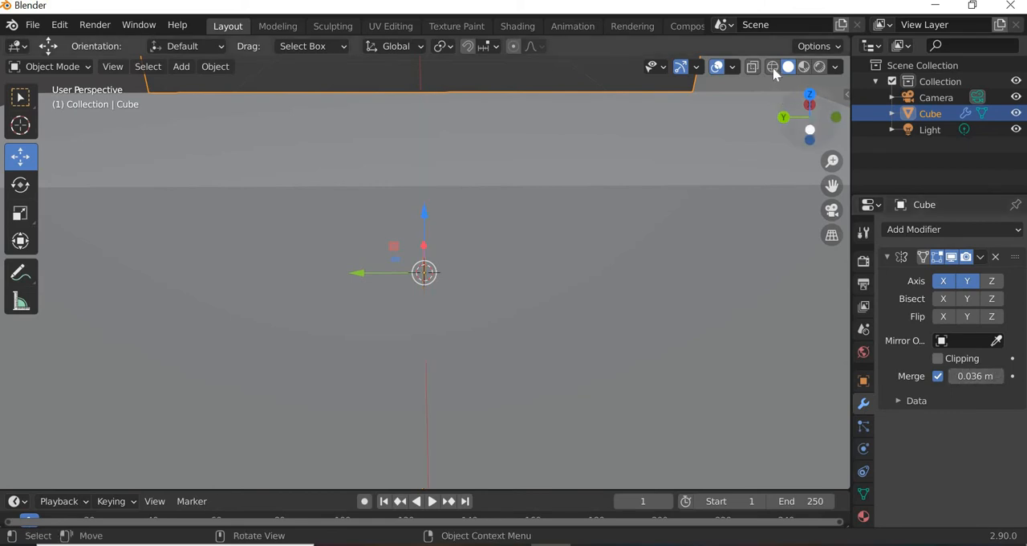
{"action": "left_click", "coordinate": [772, 68]}
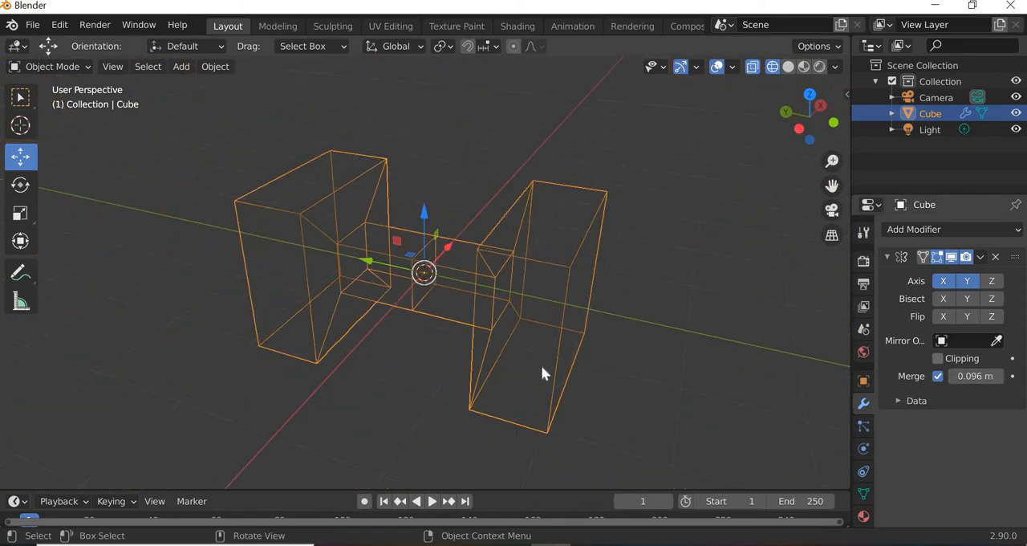
{"action": "scroll", "scroll_direction": "up", "scroll_amount": 3}
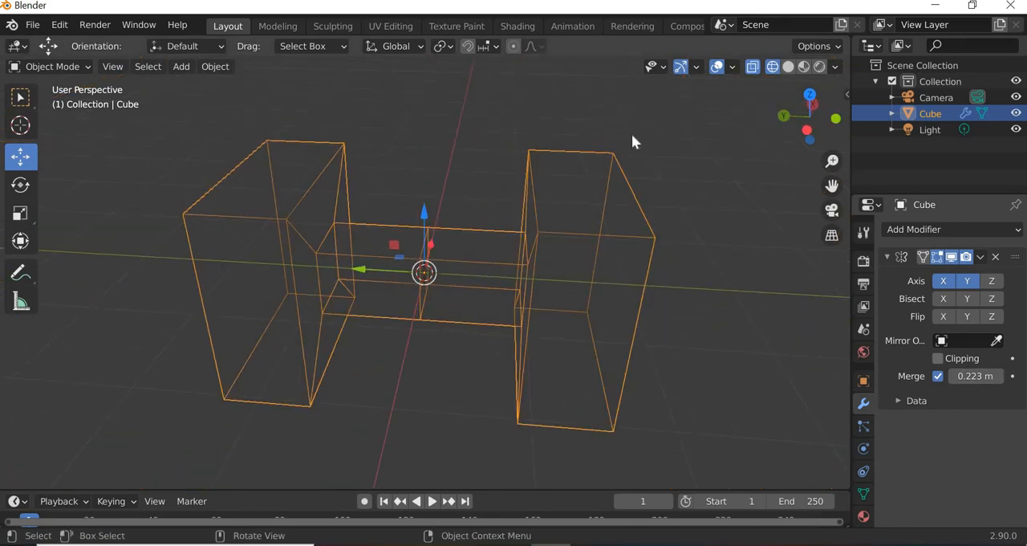
{"action": "left_click", "coordinate": [787, 66]}
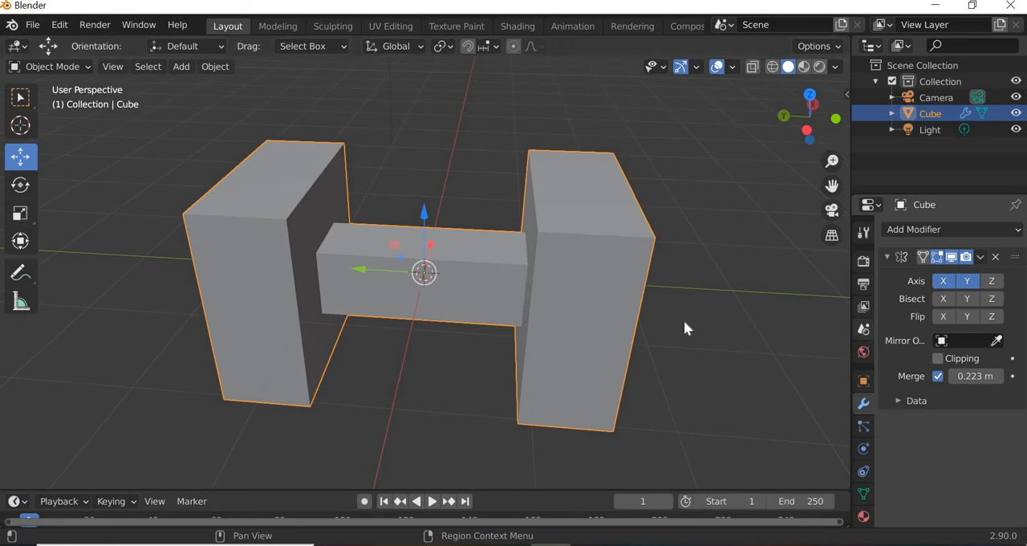
{"action": "mouse_move", "coordinate": [805, 289]}
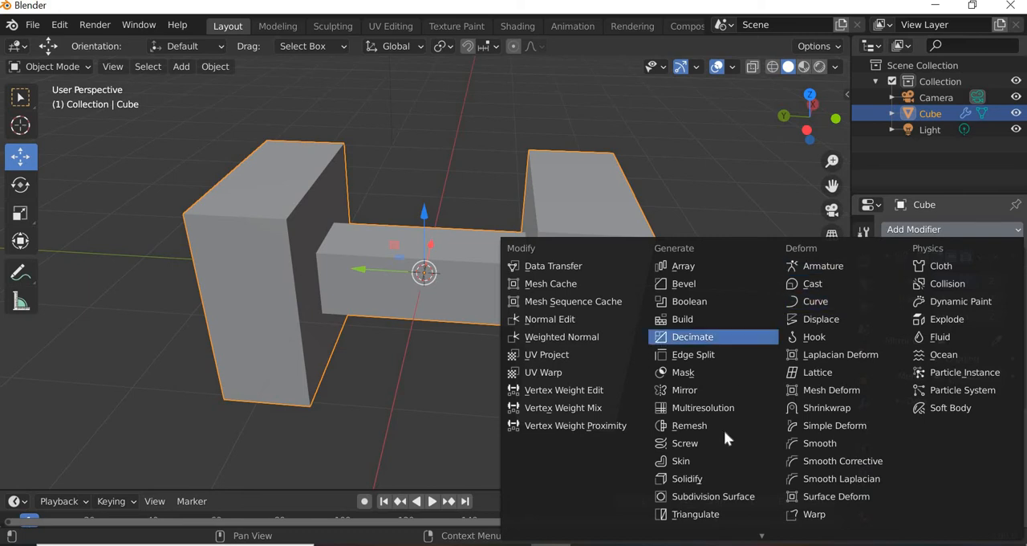
{"action": "mouse_move", "coordinate": [713, 496]}
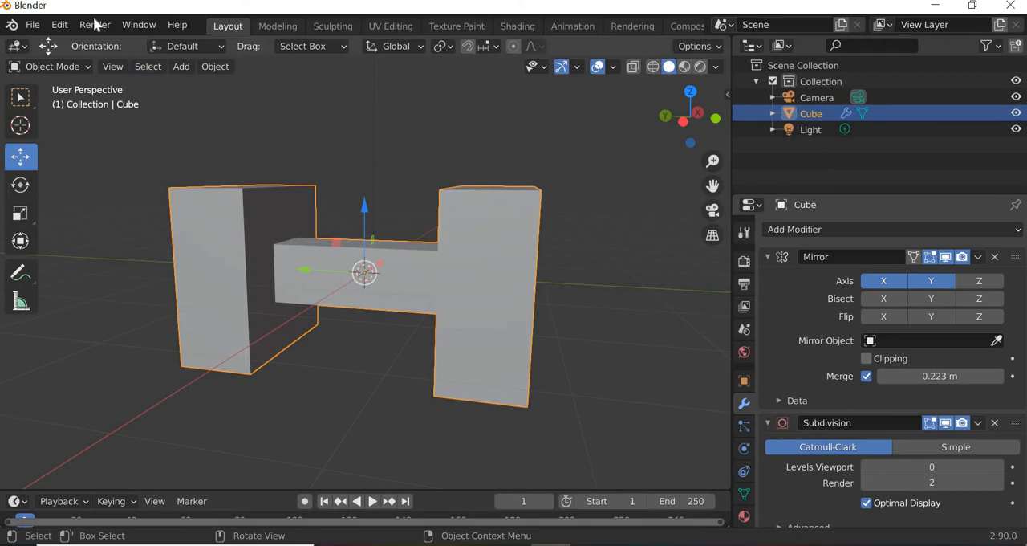
Step: Set the Subdivision Levels Viewport to 2 and render an image to compare
{"action": "left_click", "coordinate": [94, 24]}
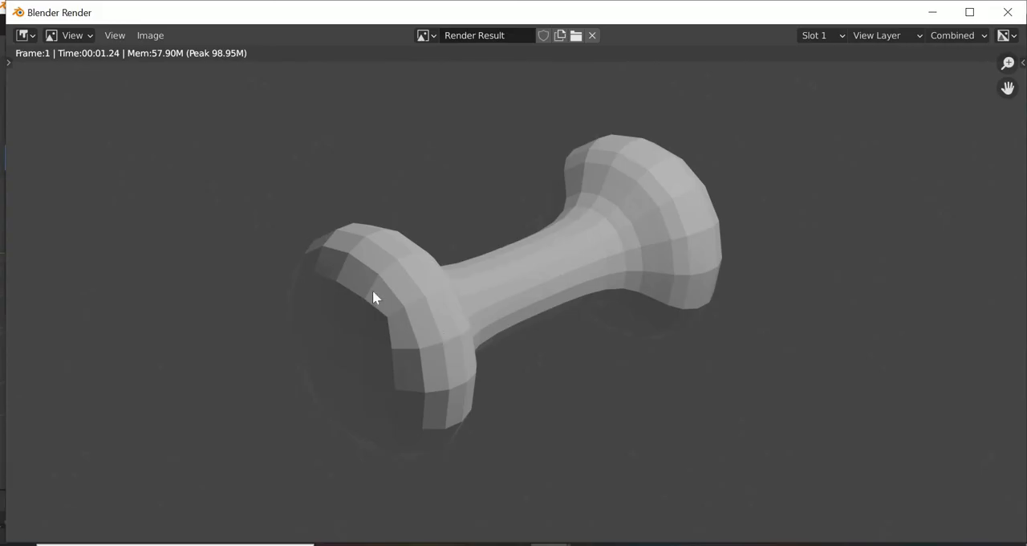
{"action": "mouse_move", "coordinate": [585, 244]}
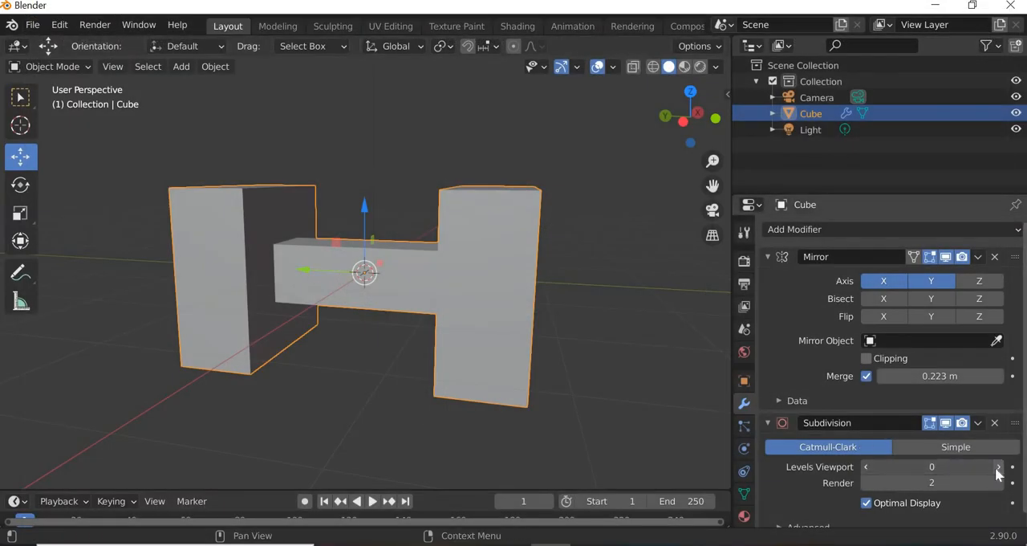
{"action": "left_click", "coordinate": [999, 465]}
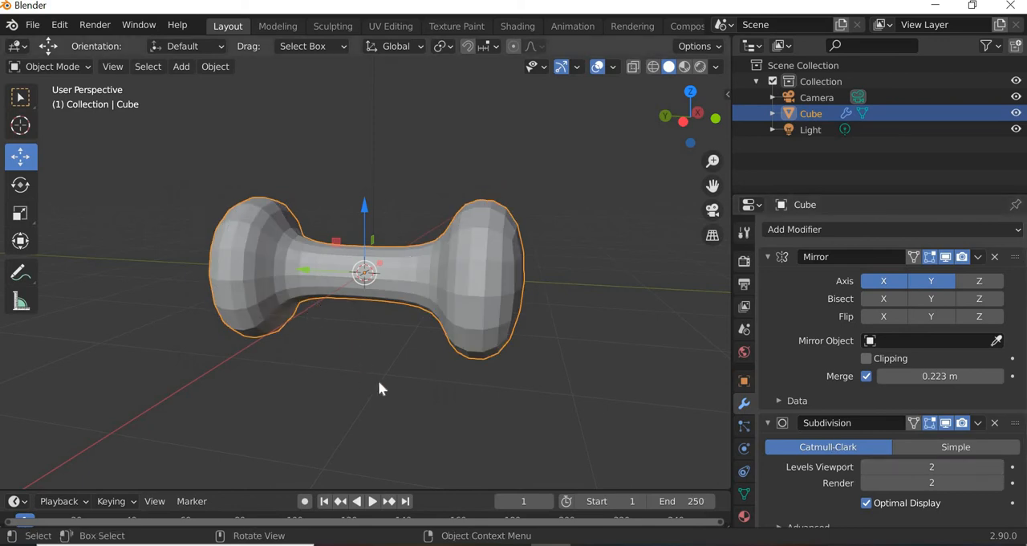
{"action": "left_click_drag", "start_coordinate": [382, 388], "coordinate": [501, 398]}
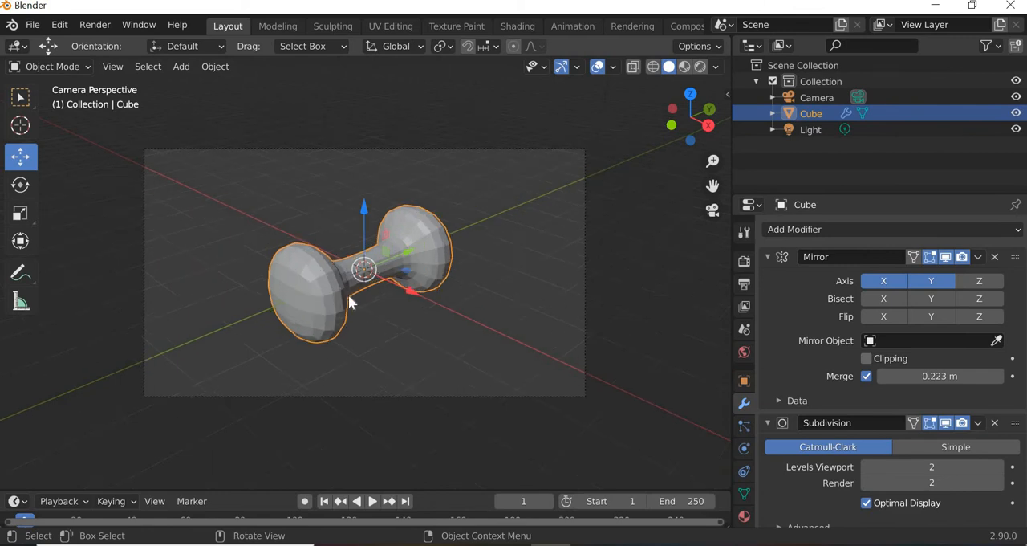
{"action": "left_click", "coordinate": [95, 25]}
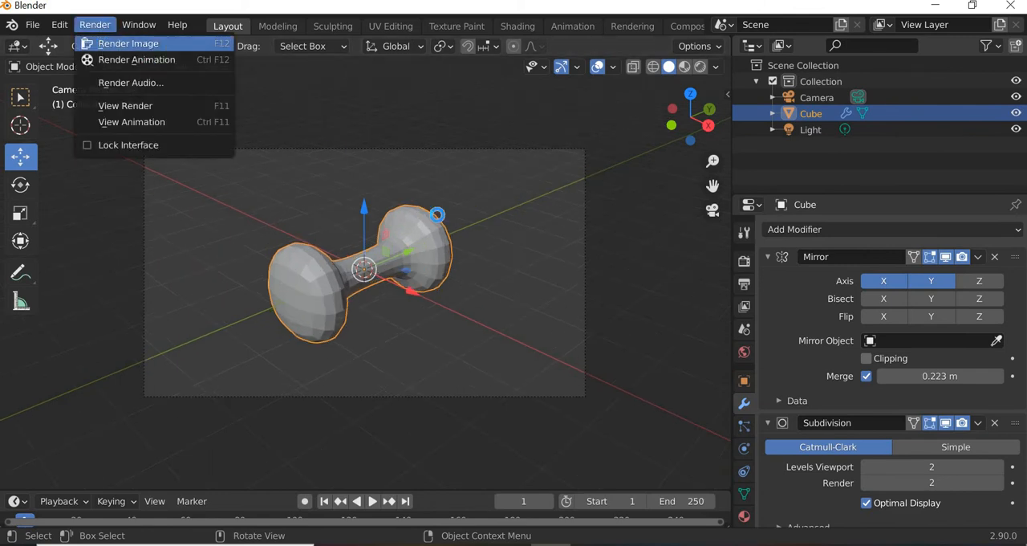
{"action": "left_click", "coordinate": [128, 42]}
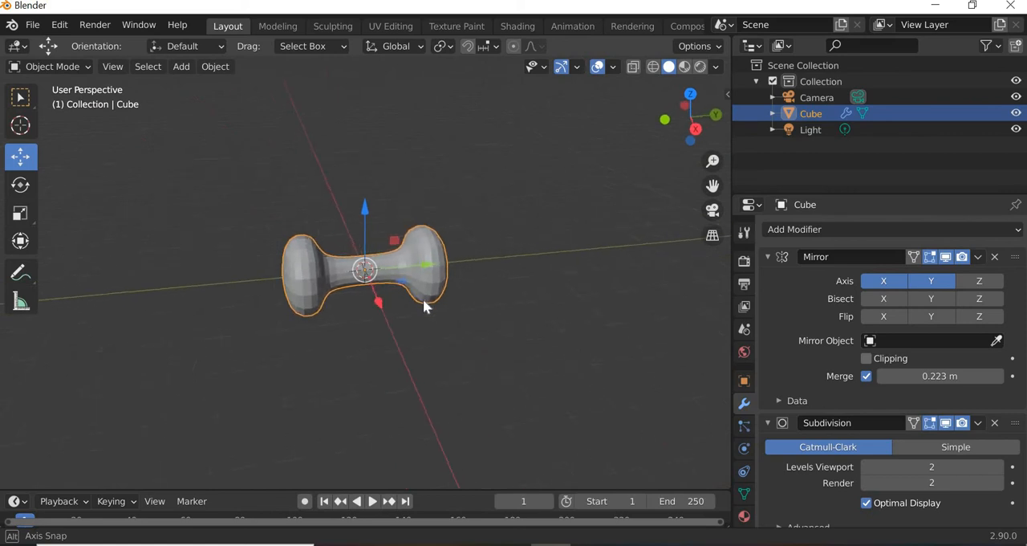
{"action": "left_click_drag", "start_coordinate": [426, 305], "coordinate": [410, 325]}
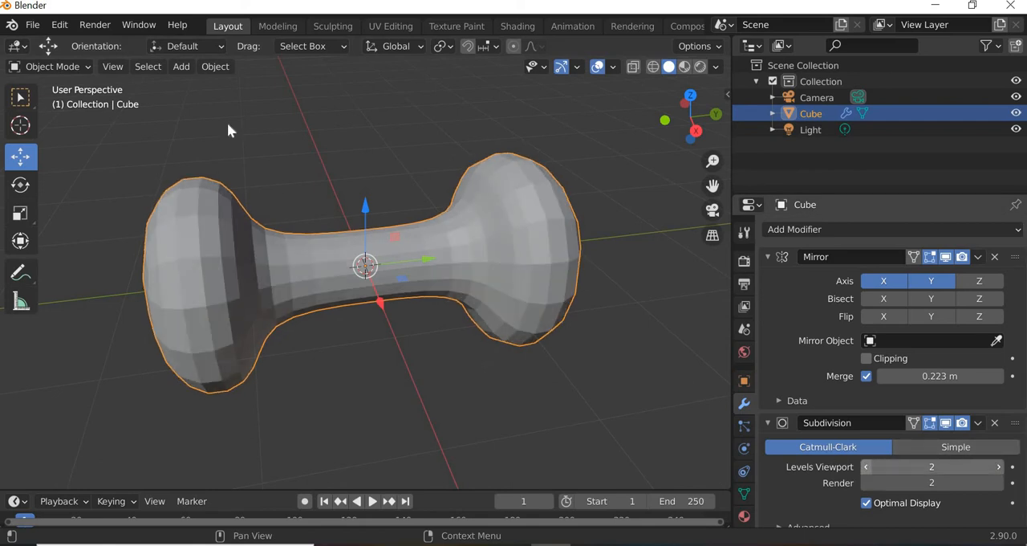
Step: Shade the dumbbell smooth via Object > Shade Smooth and raise its viewport subdivision level
{"action": "left_click", "coordinate": [215, 66]}
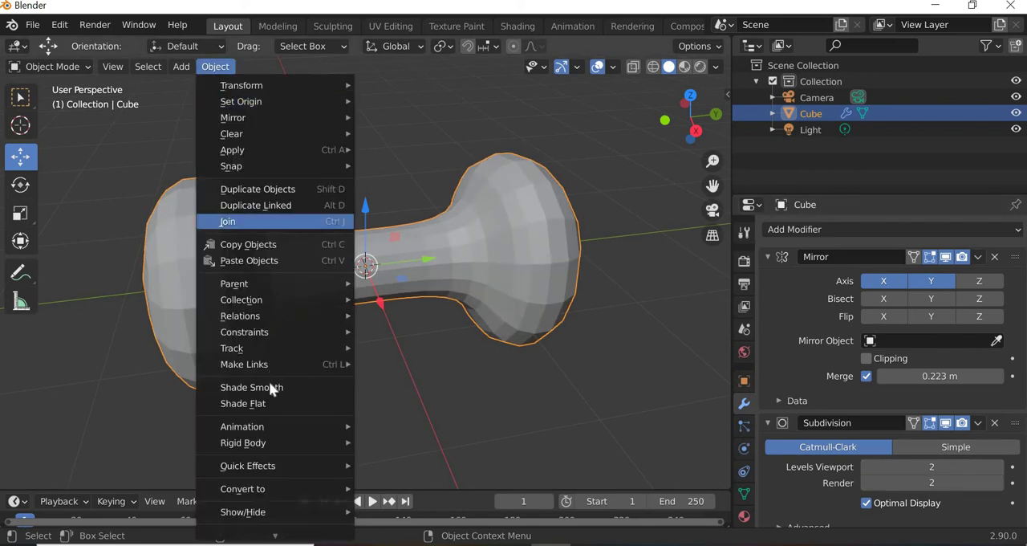
{"action": "left_click", "coordinate": [250, 387]}
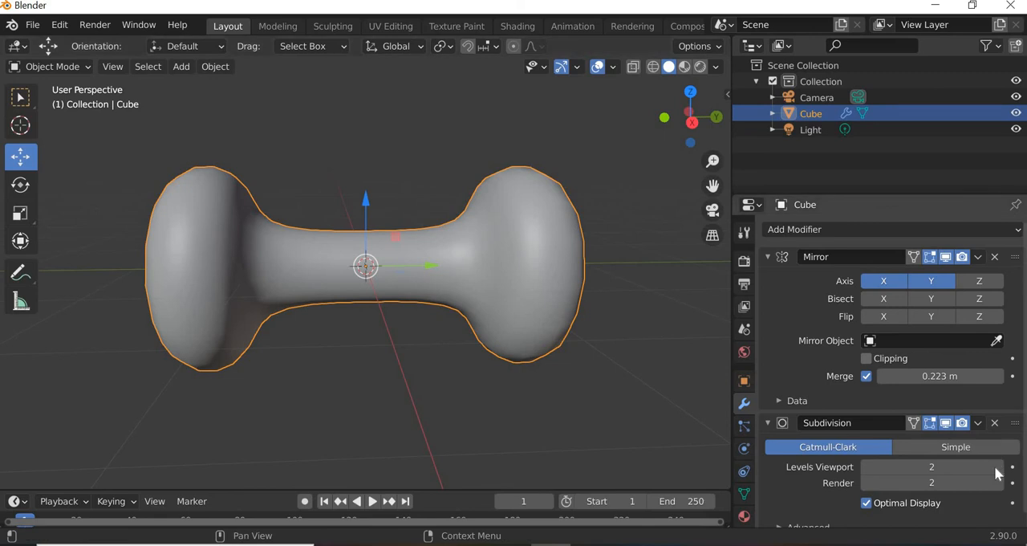
{"action": "left_click", "coordinate": [999, 482]}
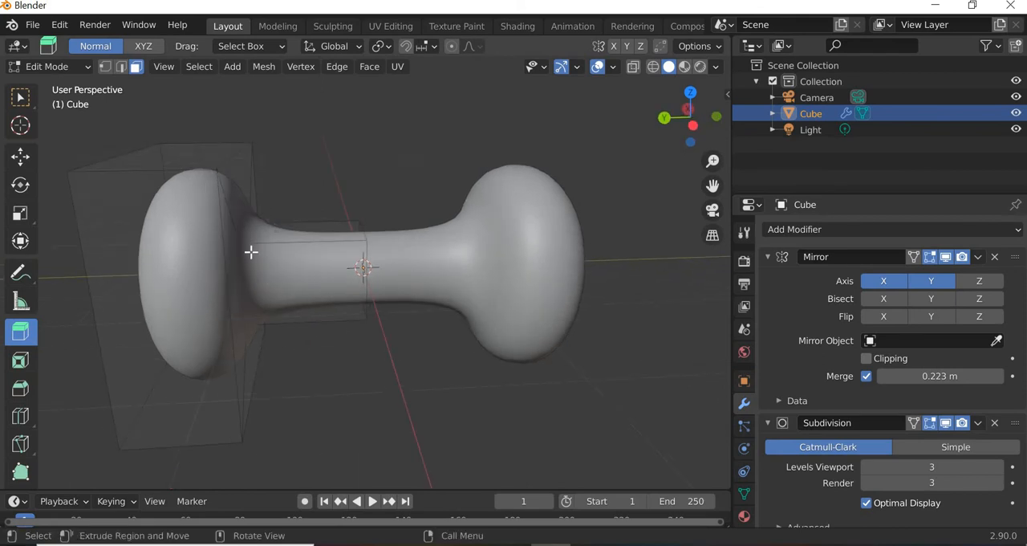
{"action": "mouse_move", "coordinate": [276, 289]}
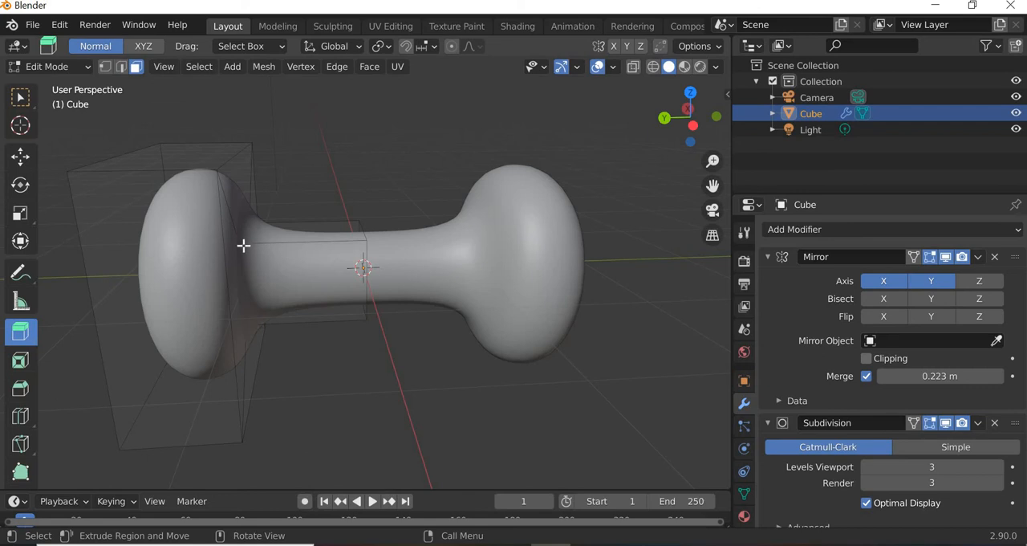
{"action": "mouse_move", "coordinate": [276, 260]}
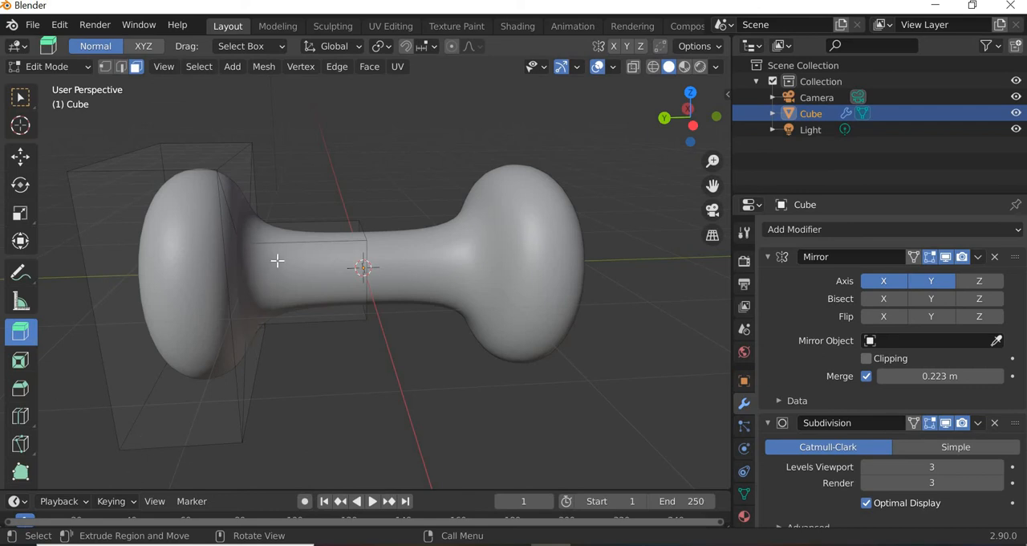
{"action": "mouse_move", "coordinate": [264, 244]}
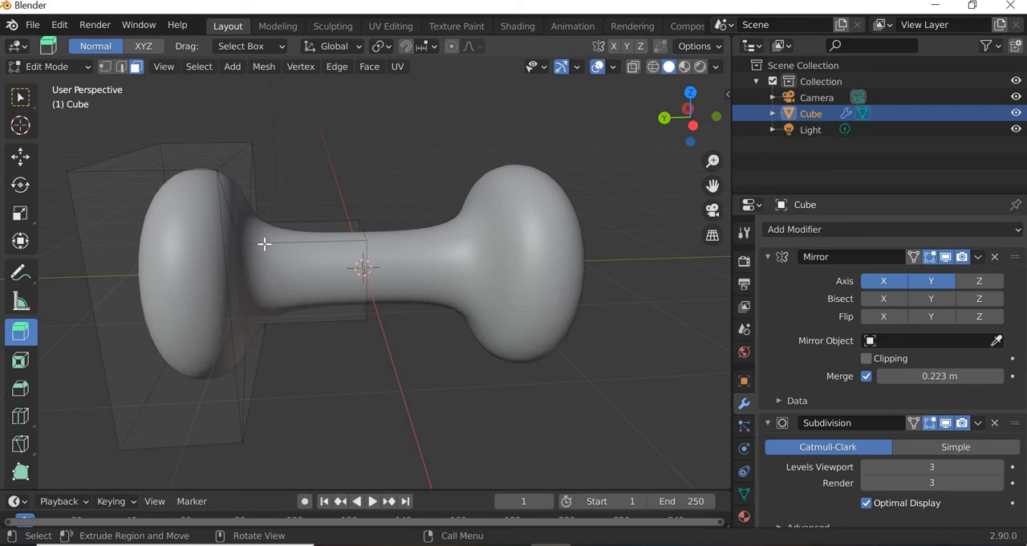
Step: Add a loop cut on the handle near the left weight and slide it outward with G
{"action": "left_click_drag", "start_coordinate": [401, 281], "coordinate": [321, 257]}
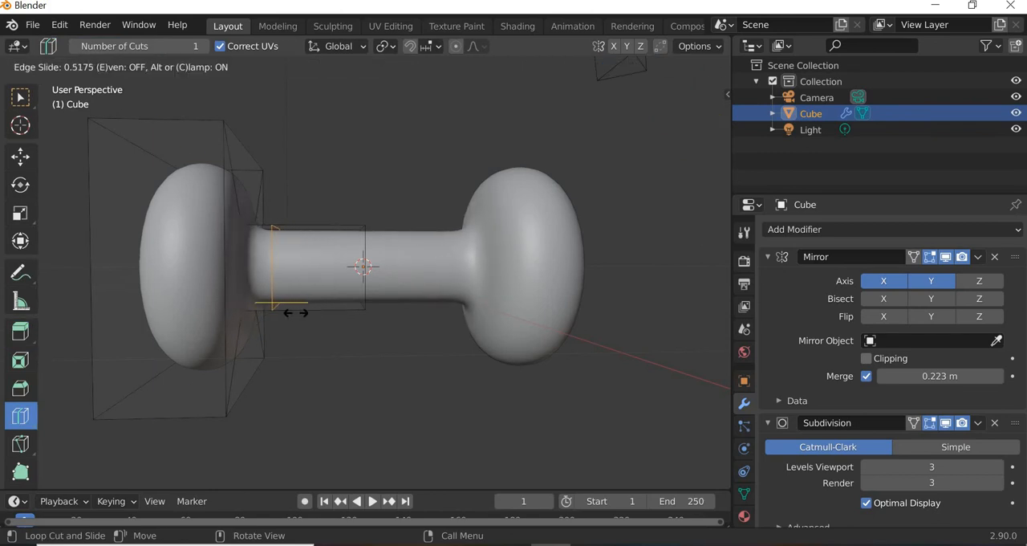
{"action": "mouse_move", "coordinate": [337, 313]}
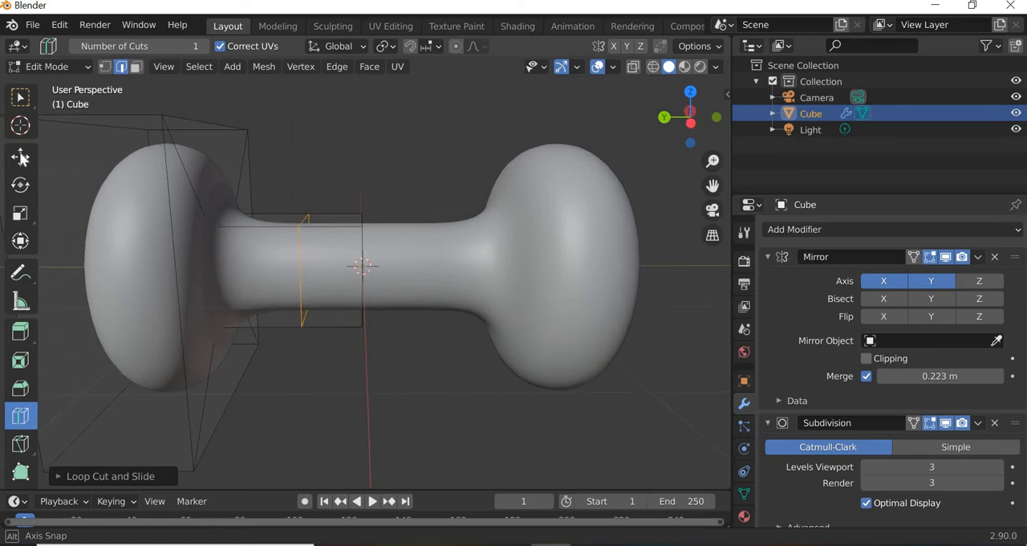
{"action": "left_click", "coordinate": [19, 157]}
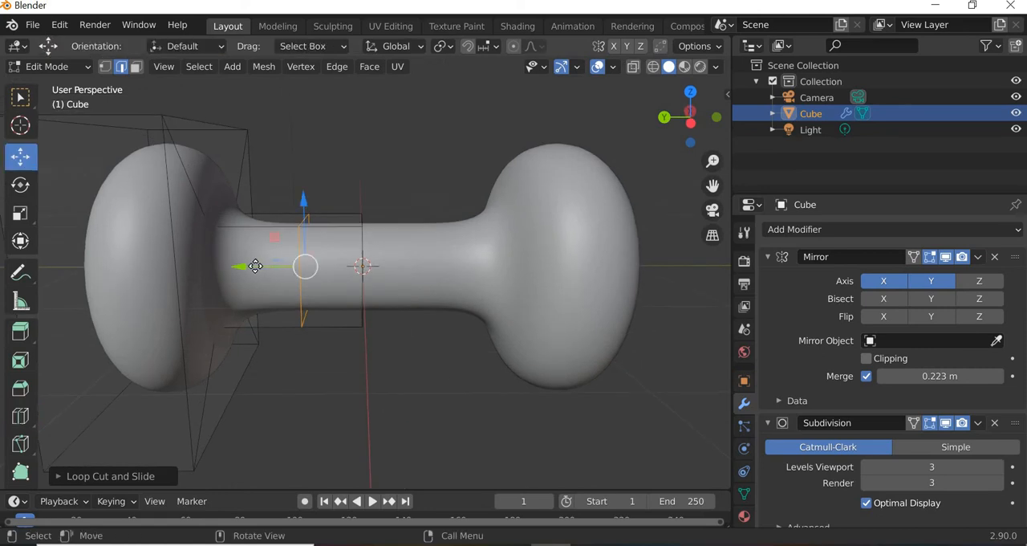
{"action": "key", "text": "g"}
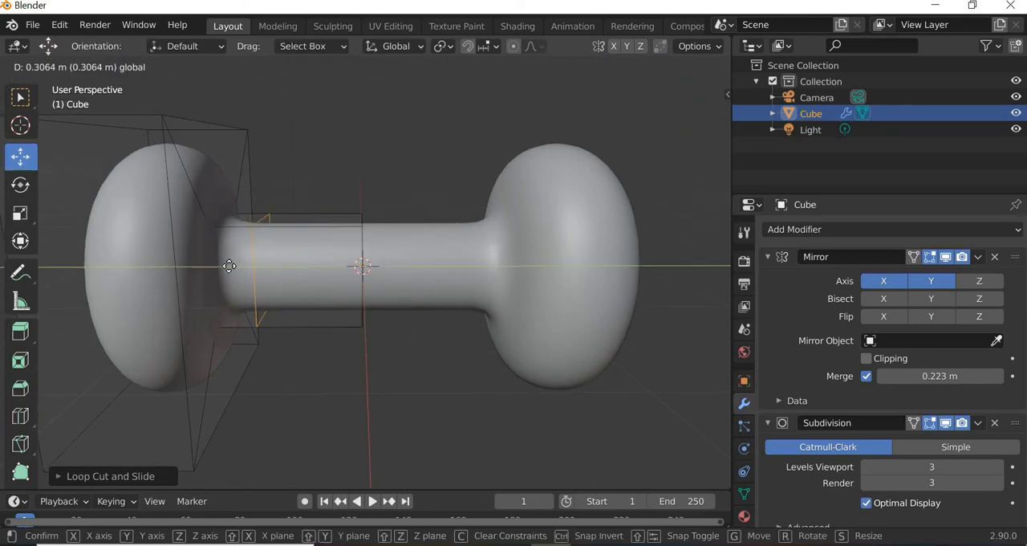
{"action": "mouse_move", "coordinate": [200, 264]}
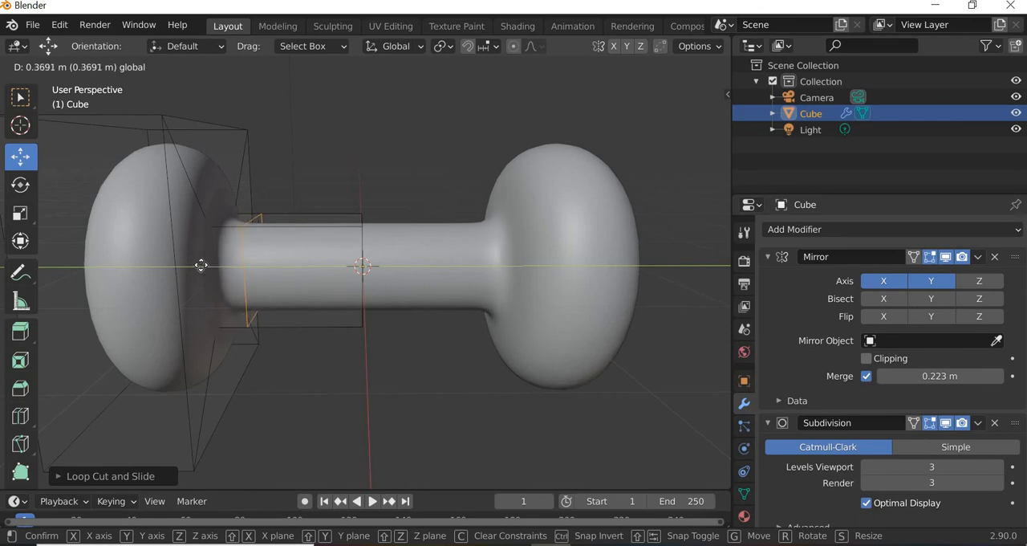
{"action": "mouse_move", "coordinate": [197, 267]}
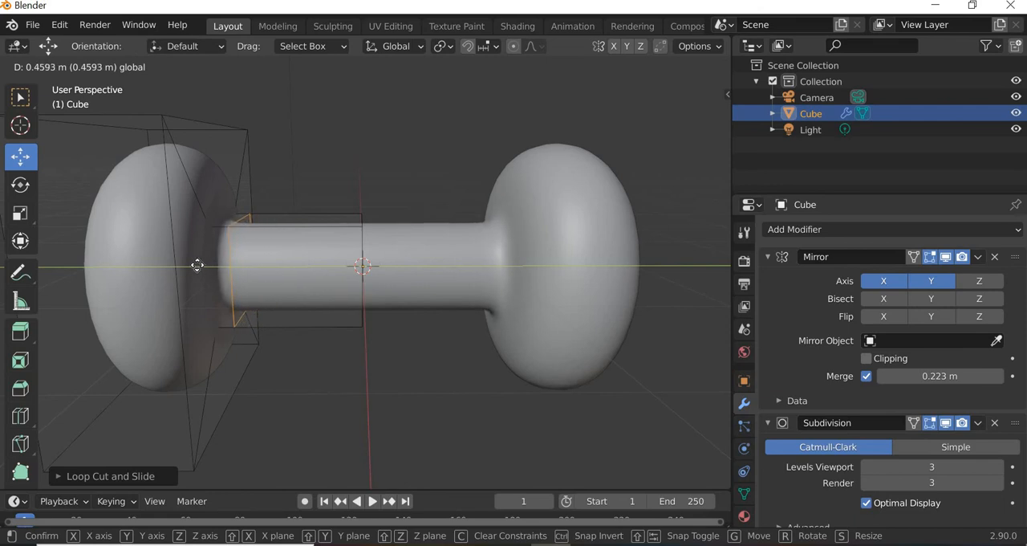
{"action": "mouse_move", "coordinate": [195, 265]}
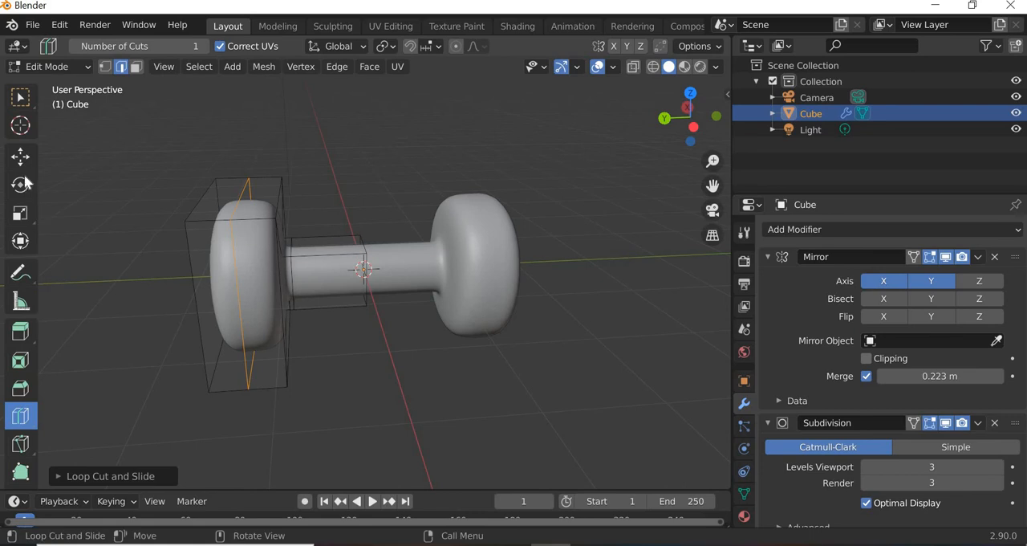
Step: Switch to the Move tool and view the dumbbell in Front Orthographic
{"action": "left_click", "coordinate": [19, 158]}
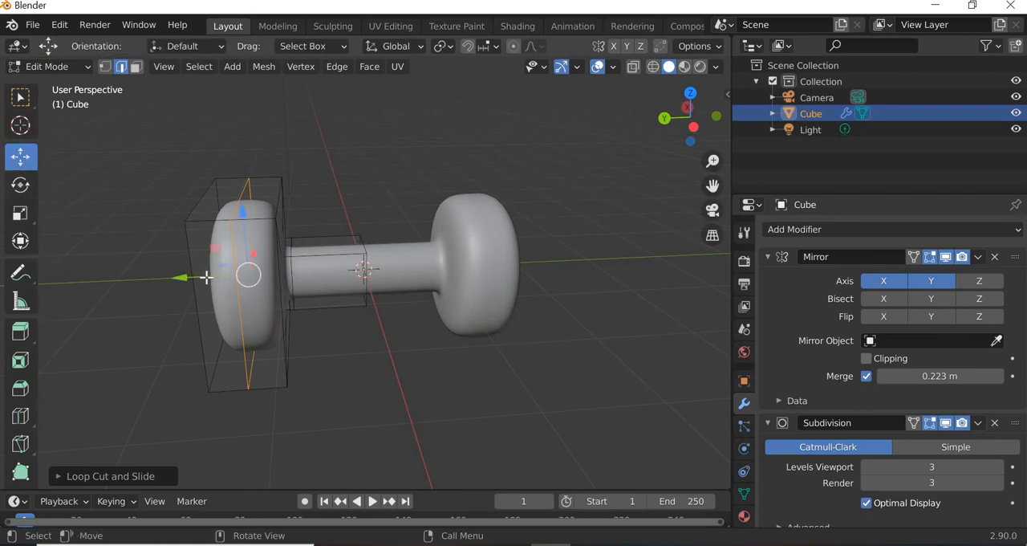
{"action": "key", "text": "g"}
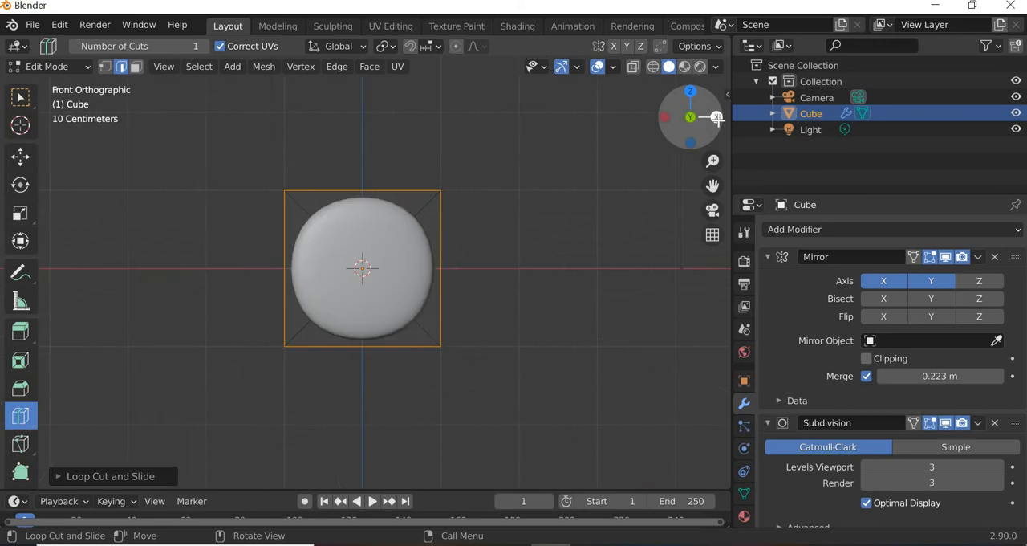
Step: In side view, slide the weight's outer edge loop outward about 0.09 m to sharpen it
{"action": "left_click", "coordinate": [690, 117]}
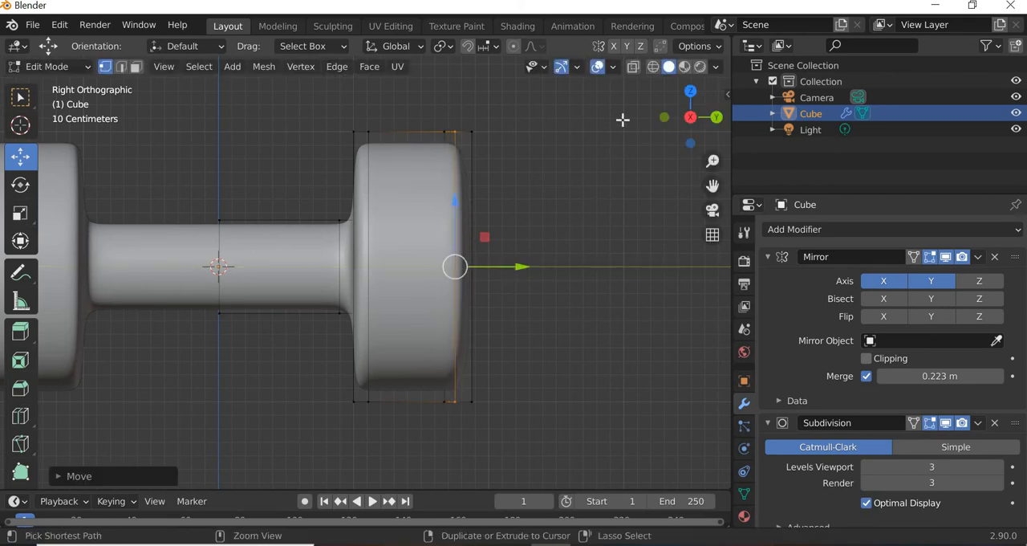
{"action": "left_click", "coordinate": [652, 67]}
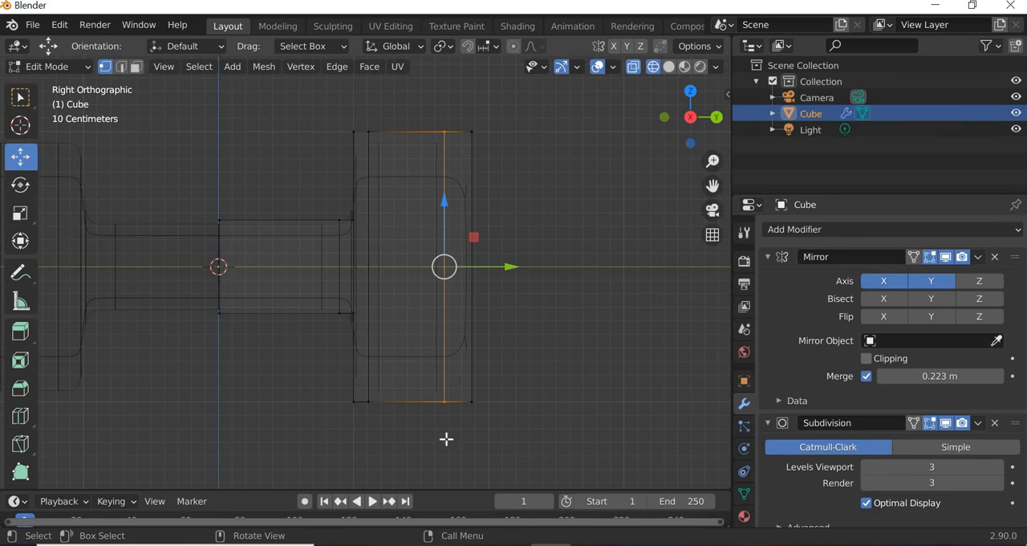
{"action": "mouse_move", "coordinate": [496, 266]}
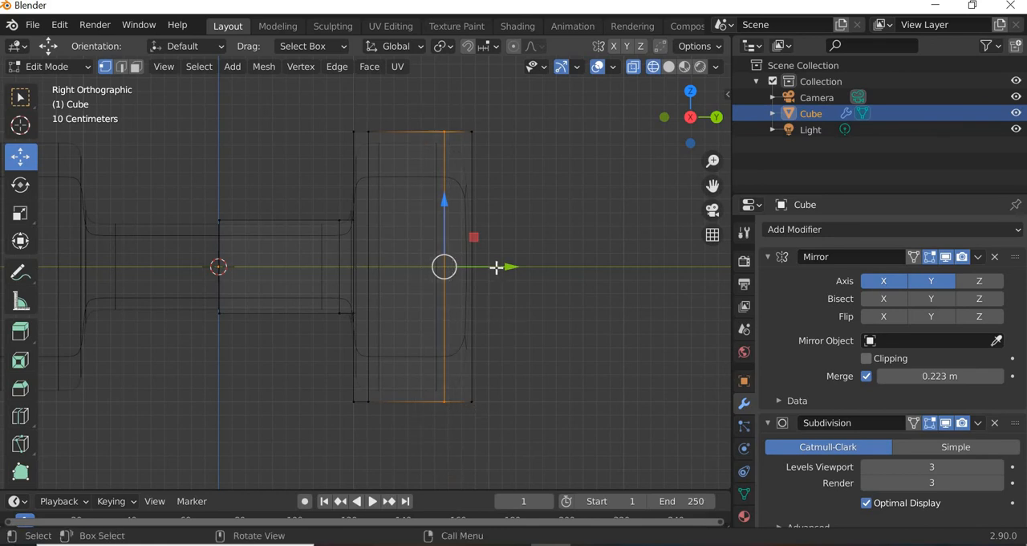
{"action": "key", "text": "g"}
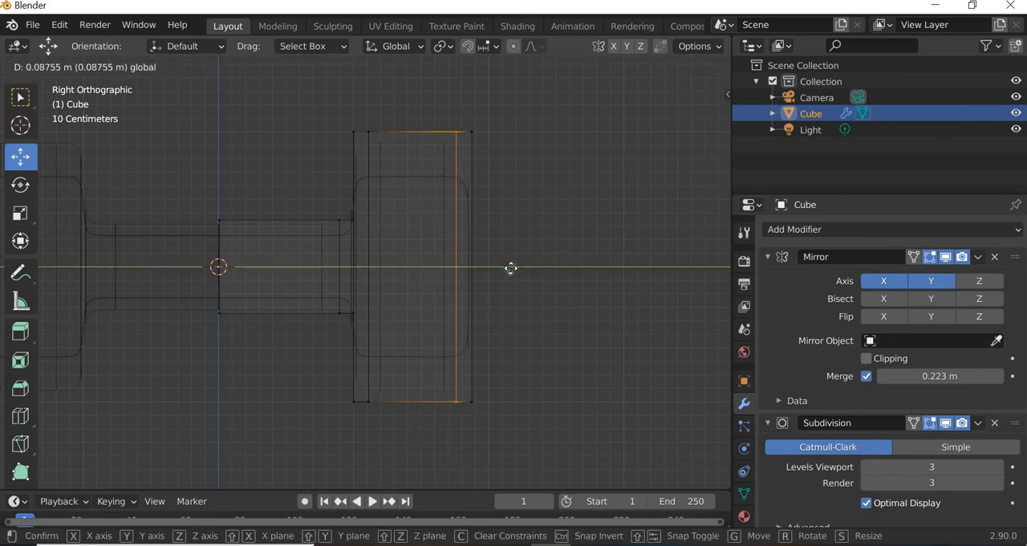
{"action": "left_click", "coordinate": [456, 266]}
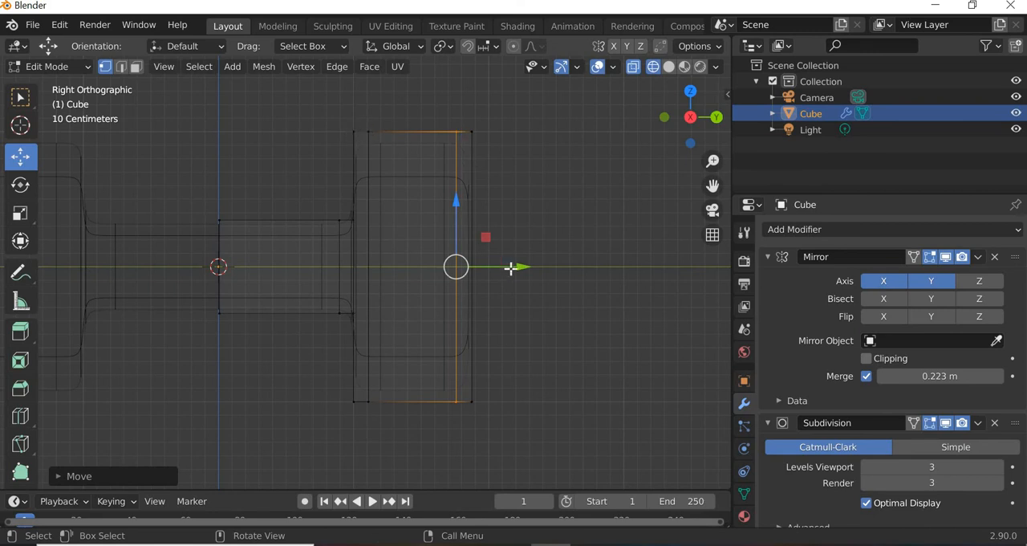
{"action": "key", "text": "g"}
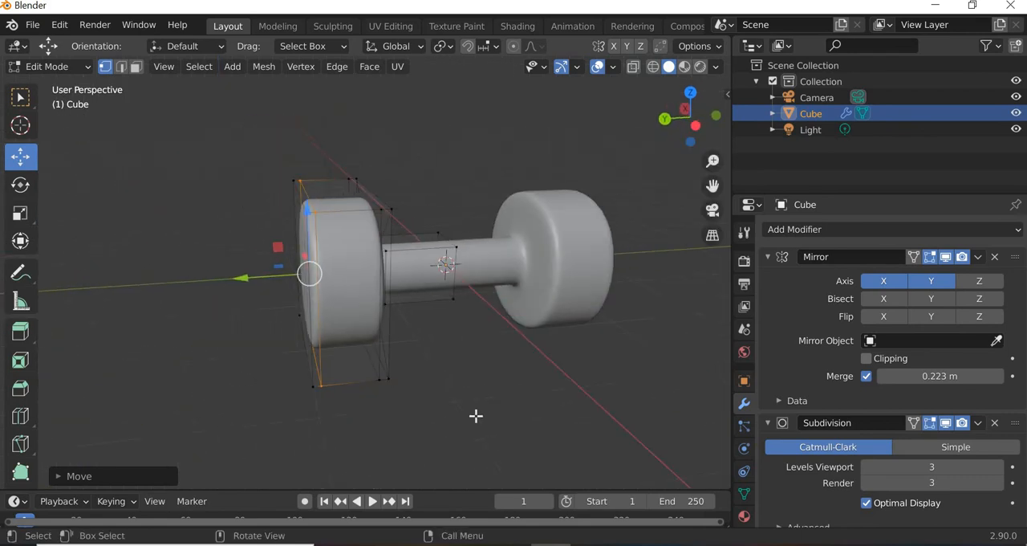
{"action": "left_click", "coordinate": [47, 66]}
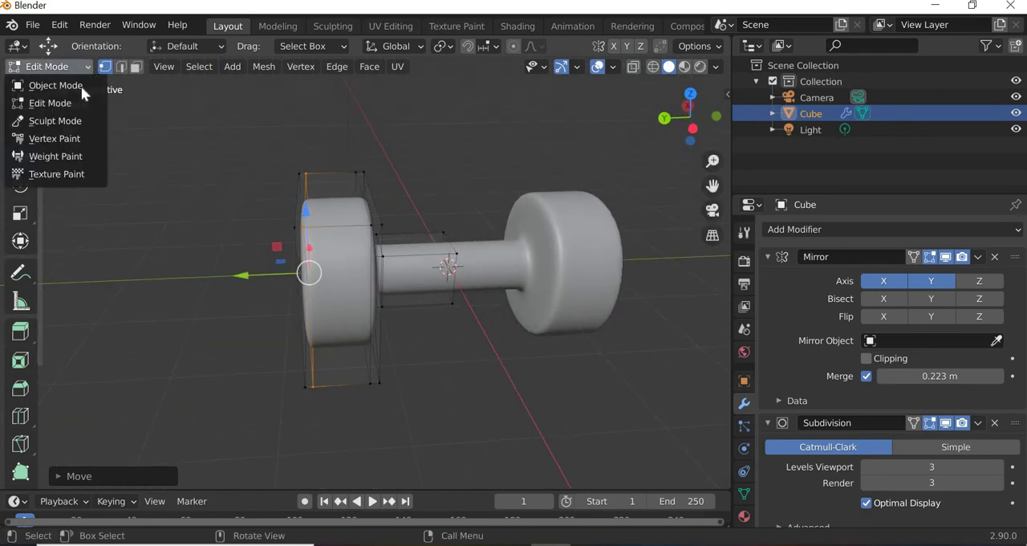
Step: In Object Mode, apply the Subdivision modifier, then inspect the creased handle in Edit Mode
{"action": "left_click", "coordinate": [54, 85]}
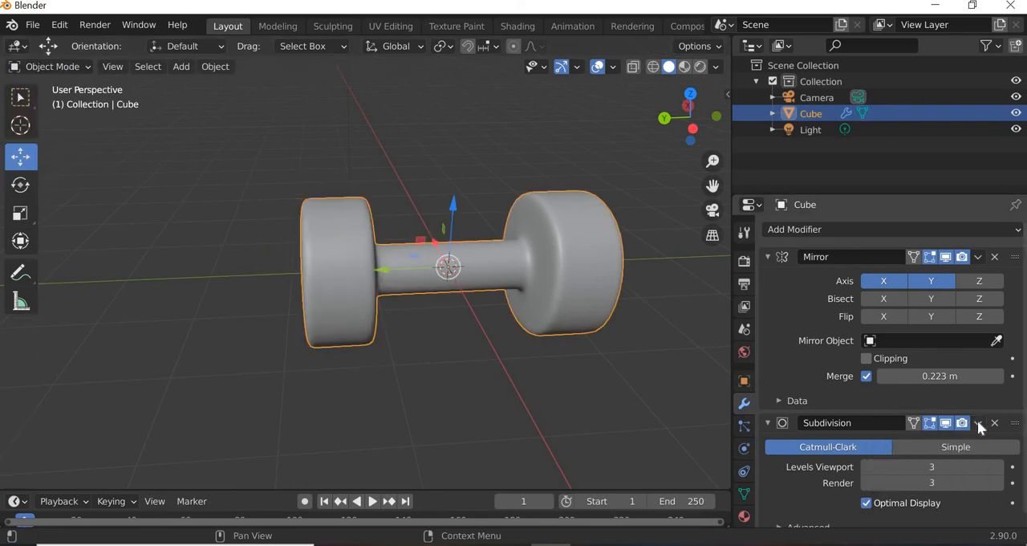
{"action": "left_click", "coordinate": [979, 424]}
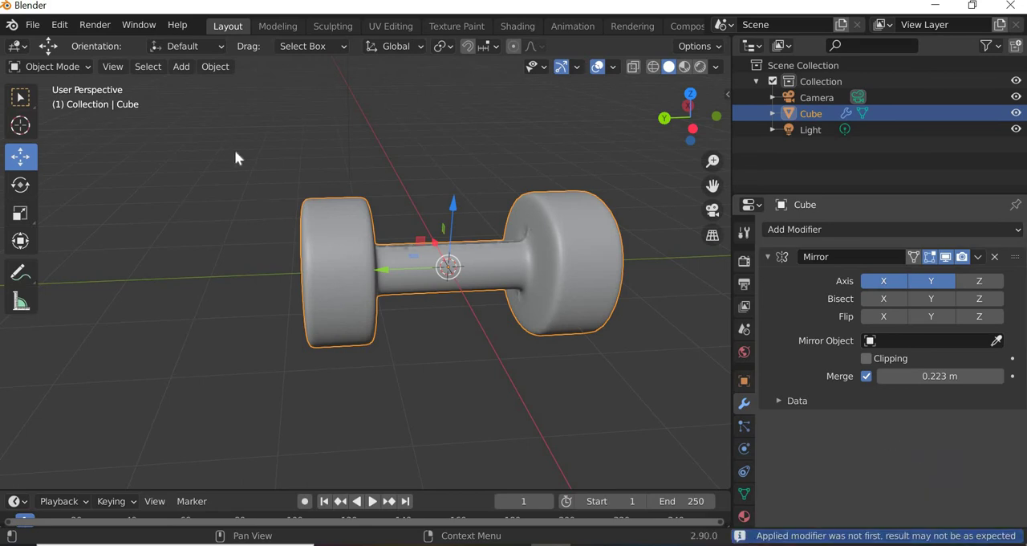
{"action": "left_click", "coordinate": [49, 66]}
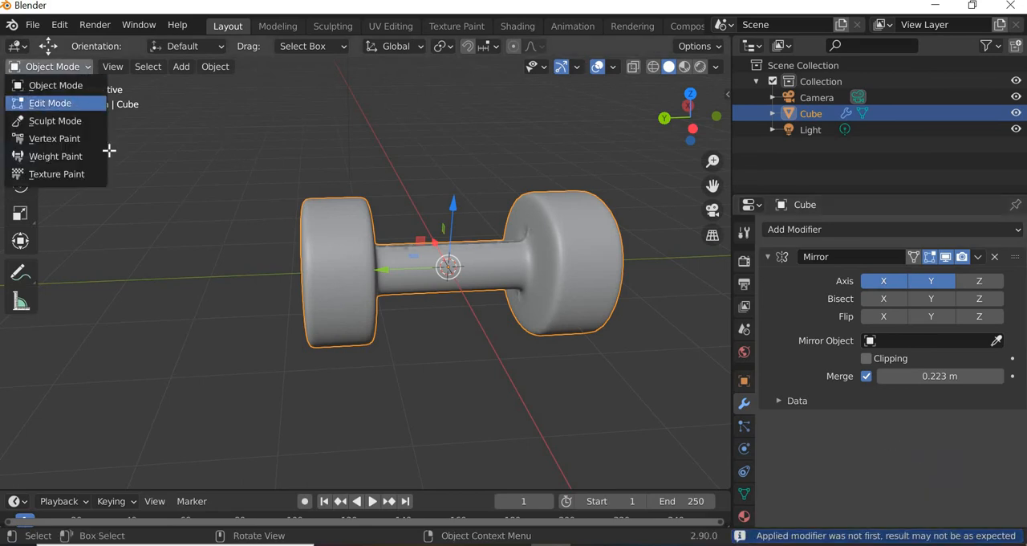
{"action": "left_click", "coordinate": [50, 103]}
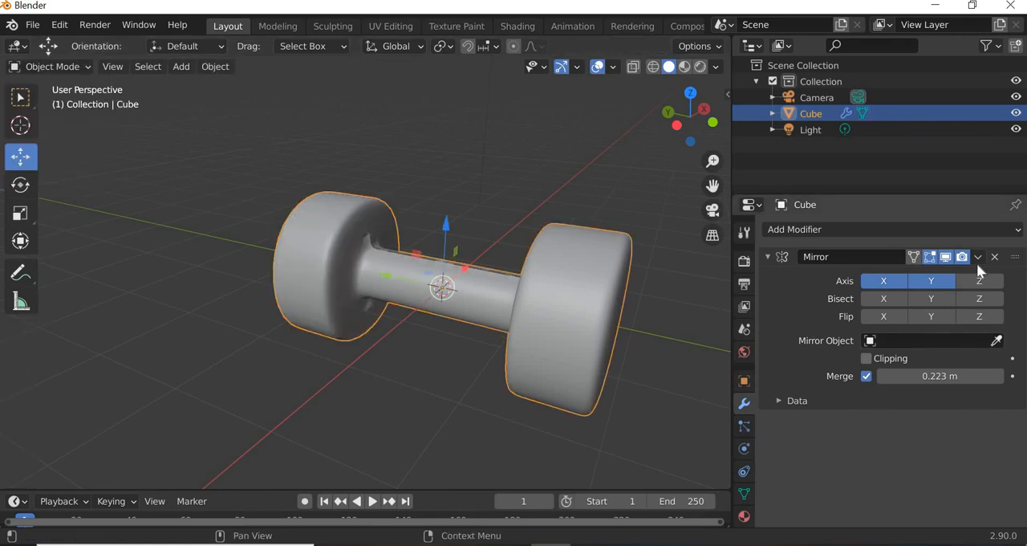
{"action": "left_click", "coordinate": [977, 257]}
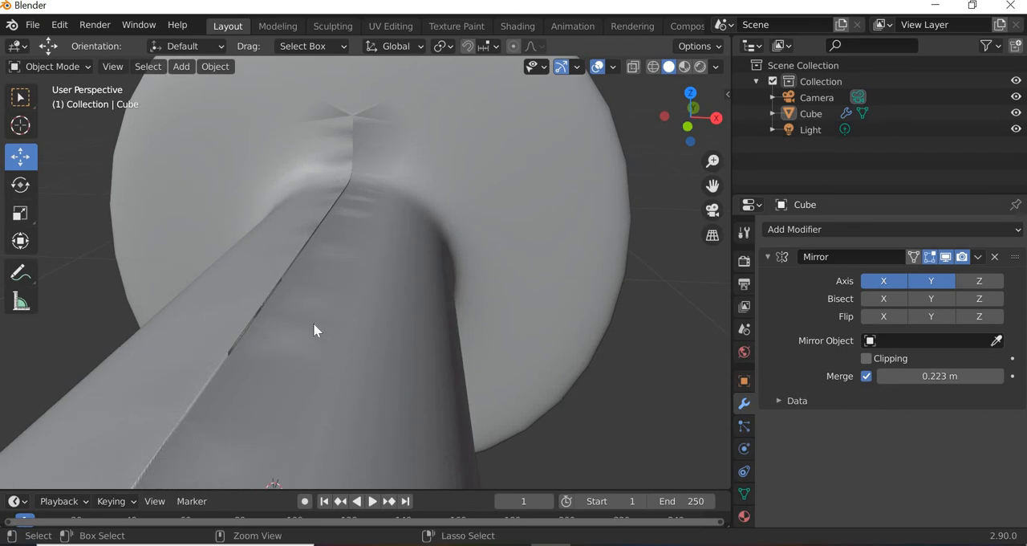
Step: Undo, then apply the Mirror modifier first and the Subdivision modifier after it
{"action": "left_click", "coordinate": [321, 321]}
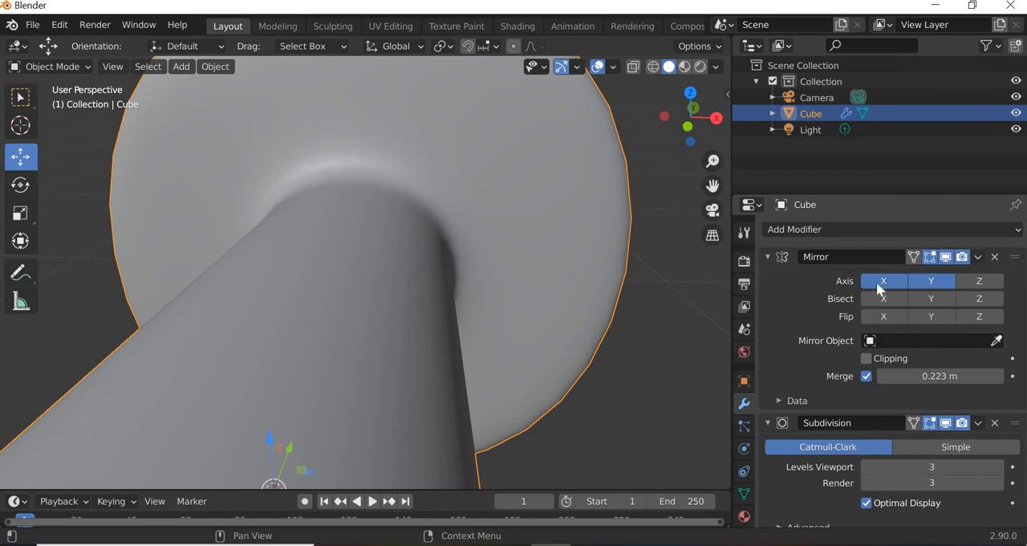
{"action": "left_click", "coordinate": [931, 281]}
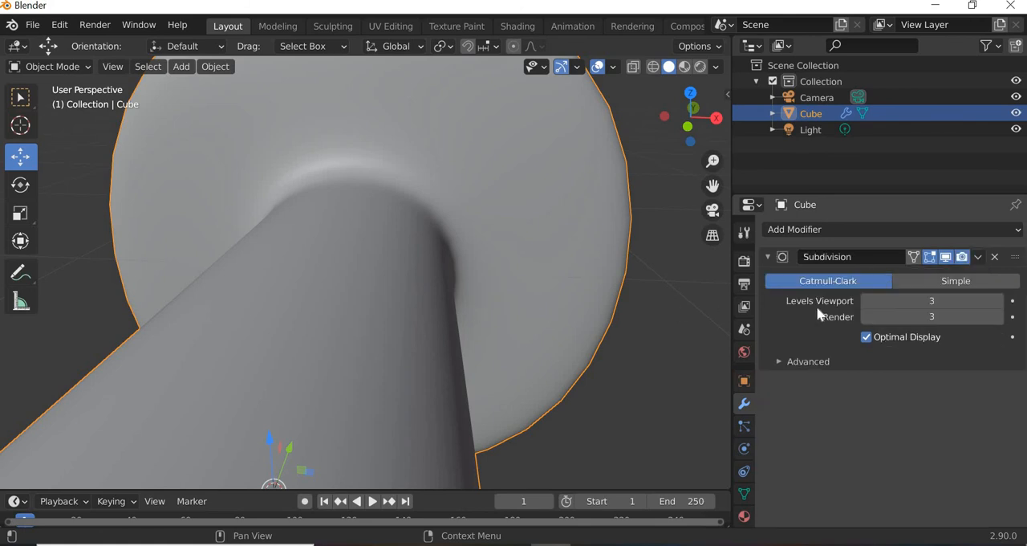
{"action": "mouse_move", "coordinate": [981, 265]}
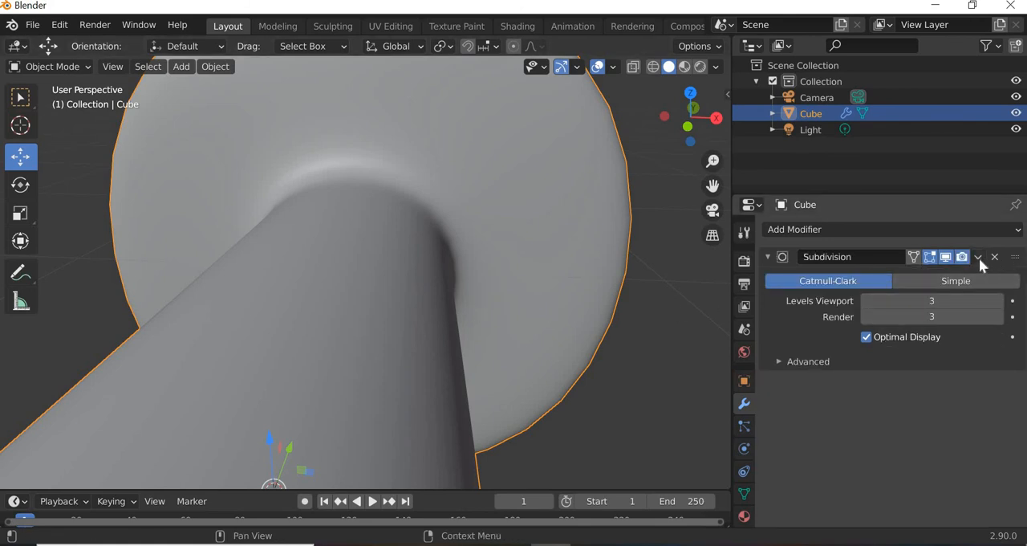
{"action": "left_click", "coordinate": [995, 257]}
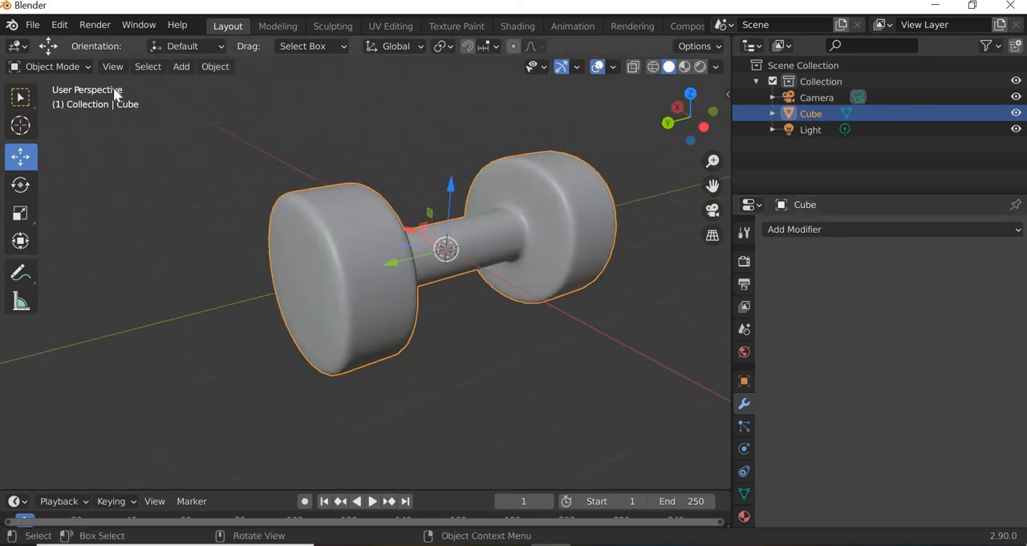
Step: Check the dense applied mesh in Edit Mode and return to Object Mode
{"action": "left_click", "coordinate": [51, 65]}
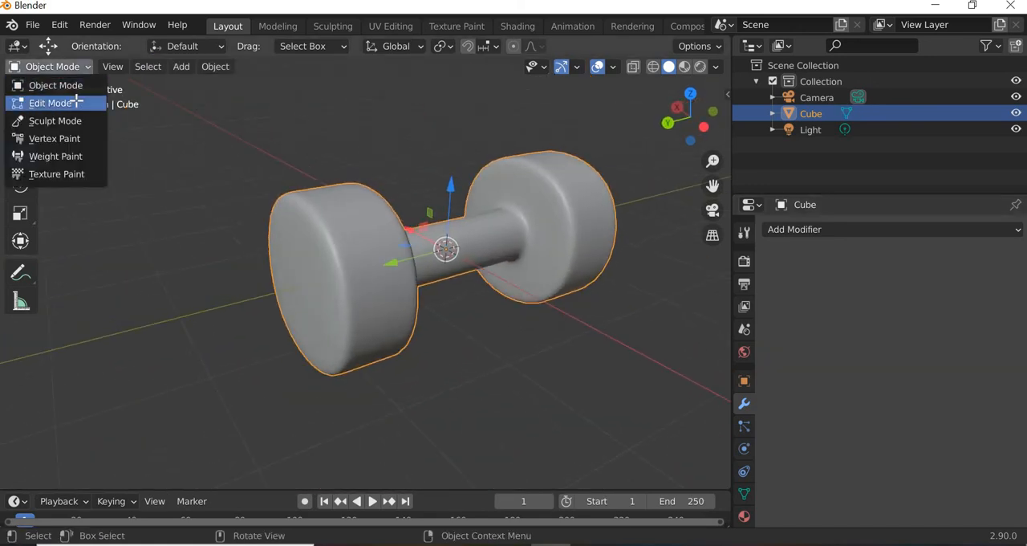
{"action": "left_click", "coordinate": [50, 103]}
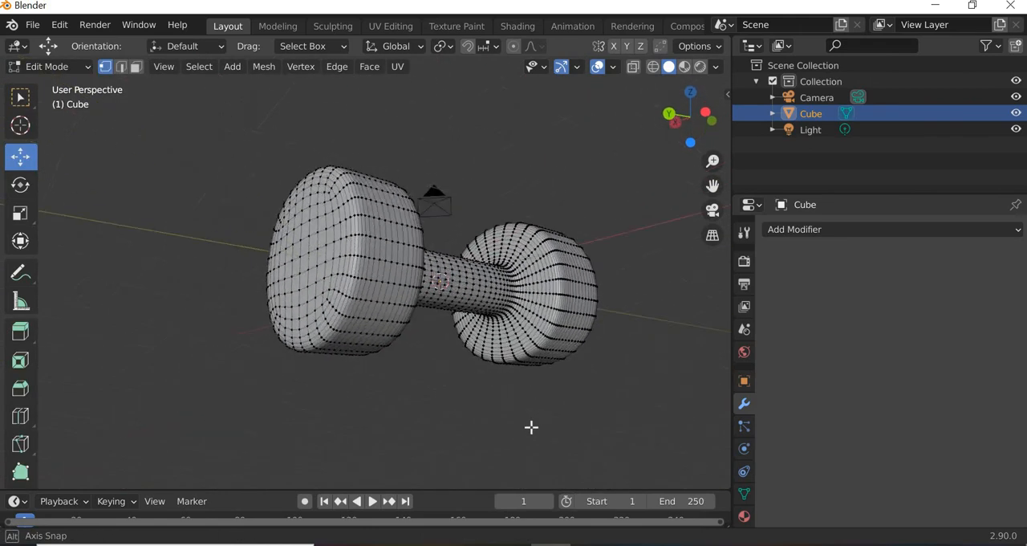
{"action": "left_click", "coordinate": [48, 66]}
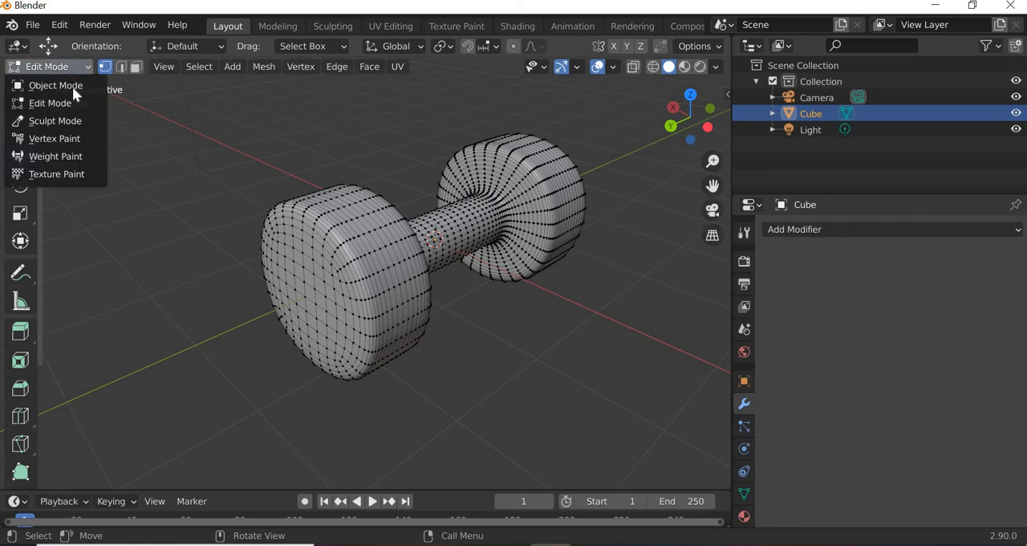
{"action": "left_click", "coordinate": [55, 85]}
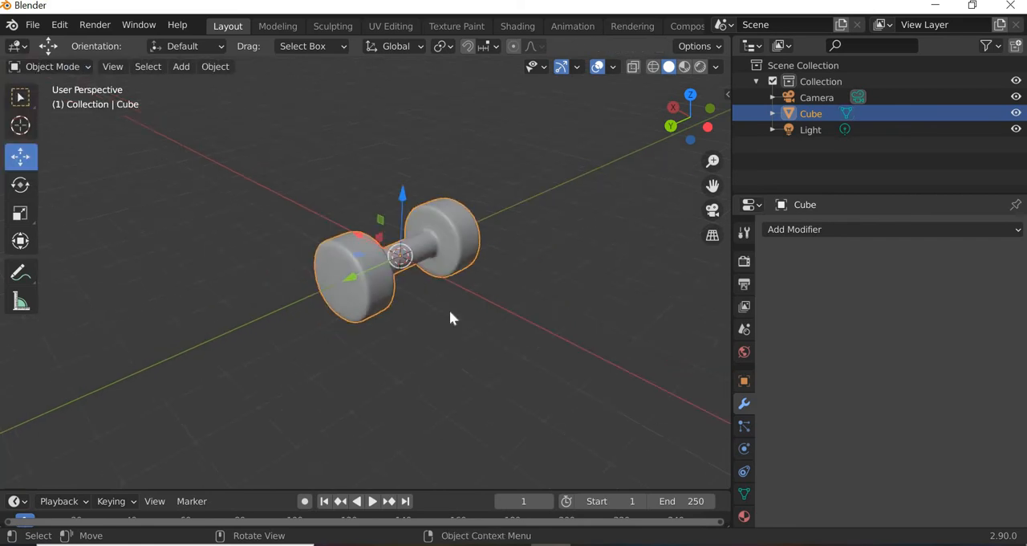
Step: Duplicate the dumbbell with Shift+D and stand the copy upright
{"action": "key", "text": "shift+d"}
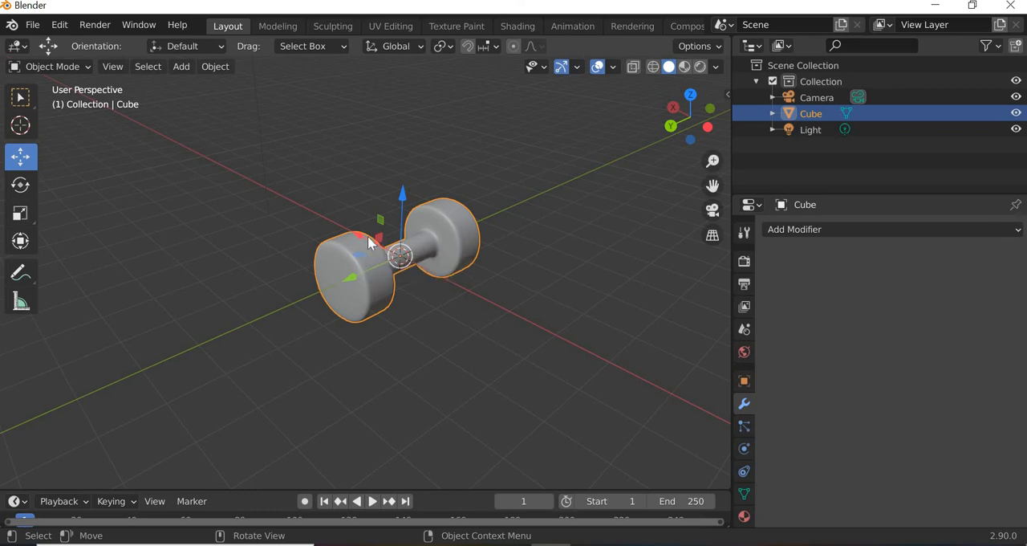
{"action": "key", "text": "g"}
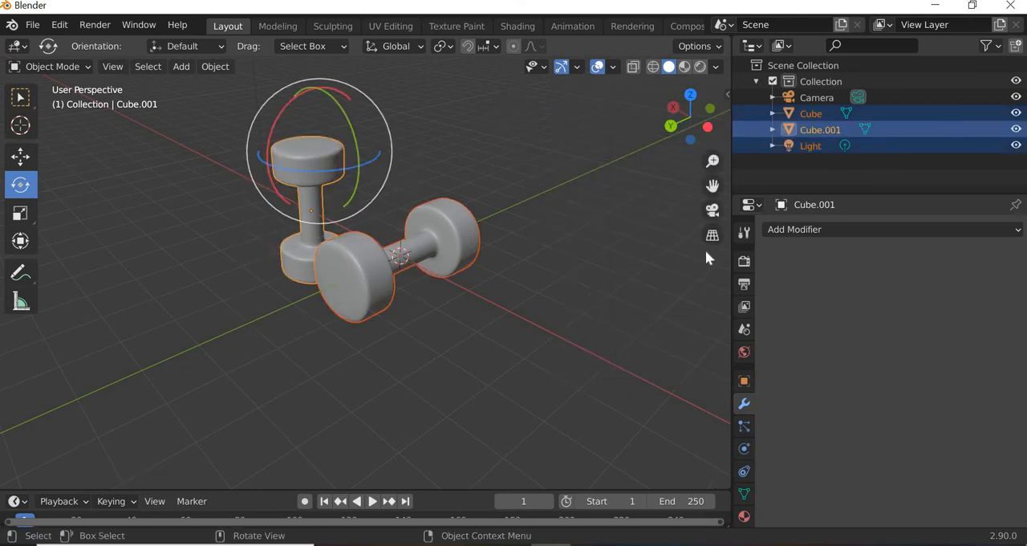
{"action": "mouse_move", "coordinate": [706, 127]}
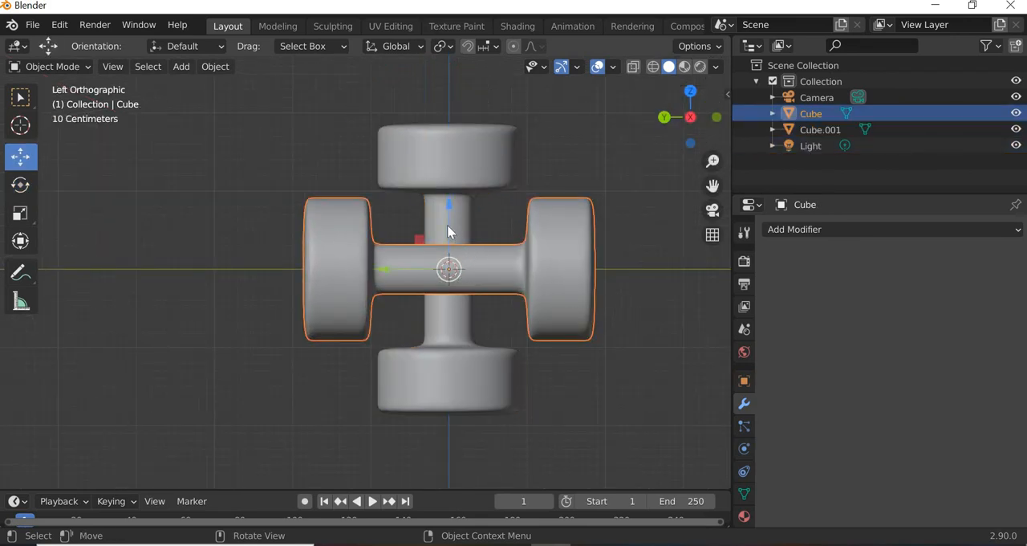
Step: Move Cube.001 down onto the grid and beside the lying dumbbell, clear of it
{"action": "key", "text": "g"}
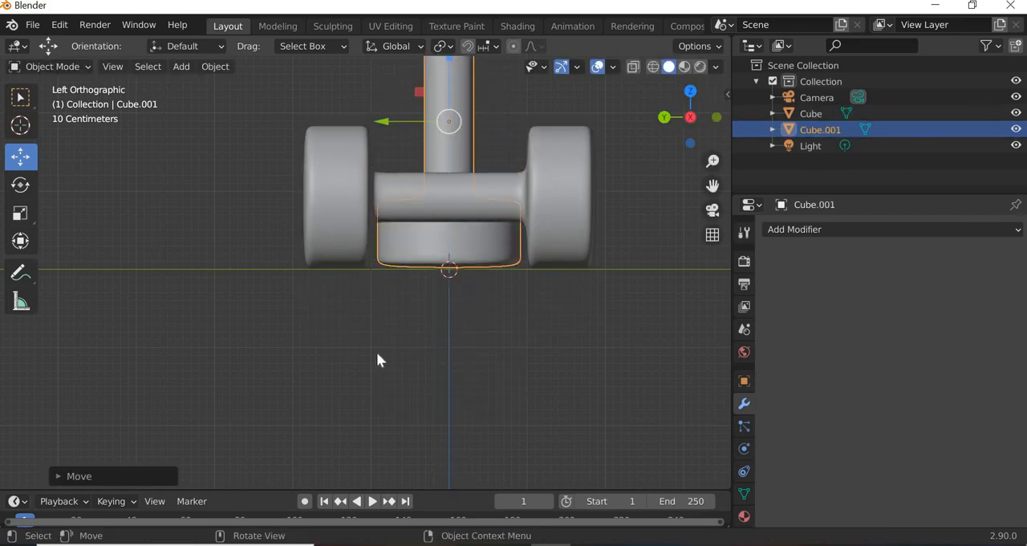
{"action": "left_click_drag", "start_coordinate": [383, 360], "coordinate": [440, 382]}
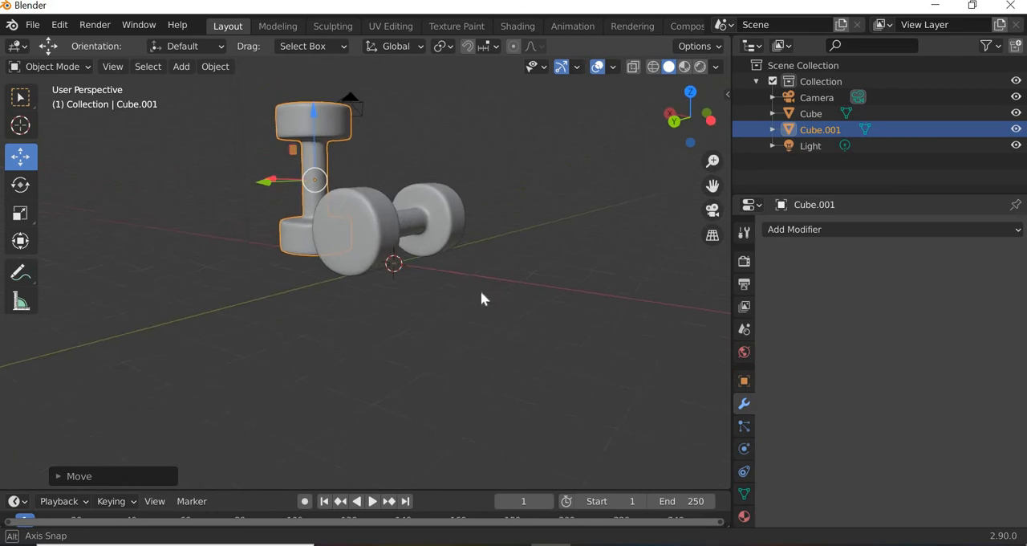
{"action": "left_click_drag", "start_coordinate": [482, 298], "coordinate": [514, 392]}
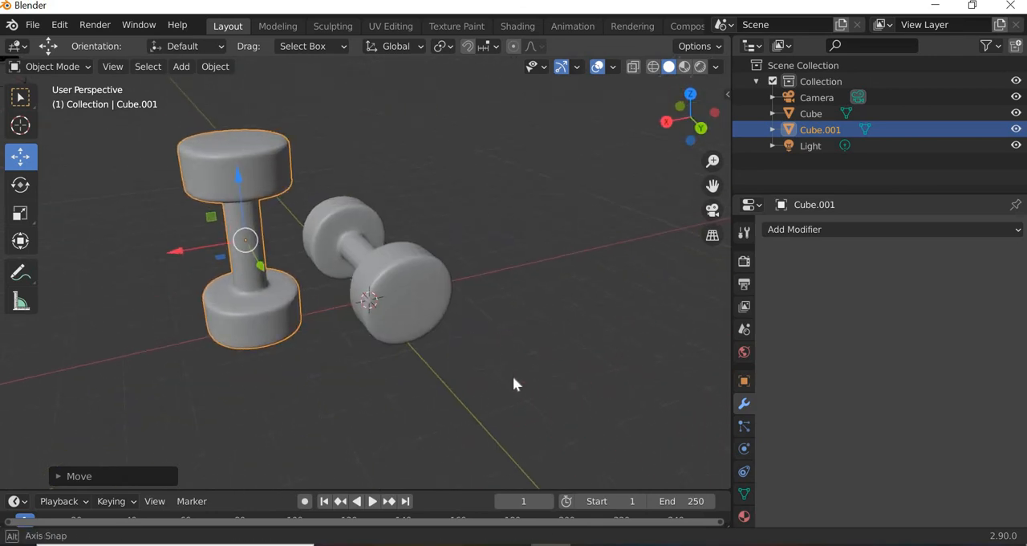
{"action": "left_click_drag", "start_coordinate": [514, 386], "coordinate": [553, 368]}
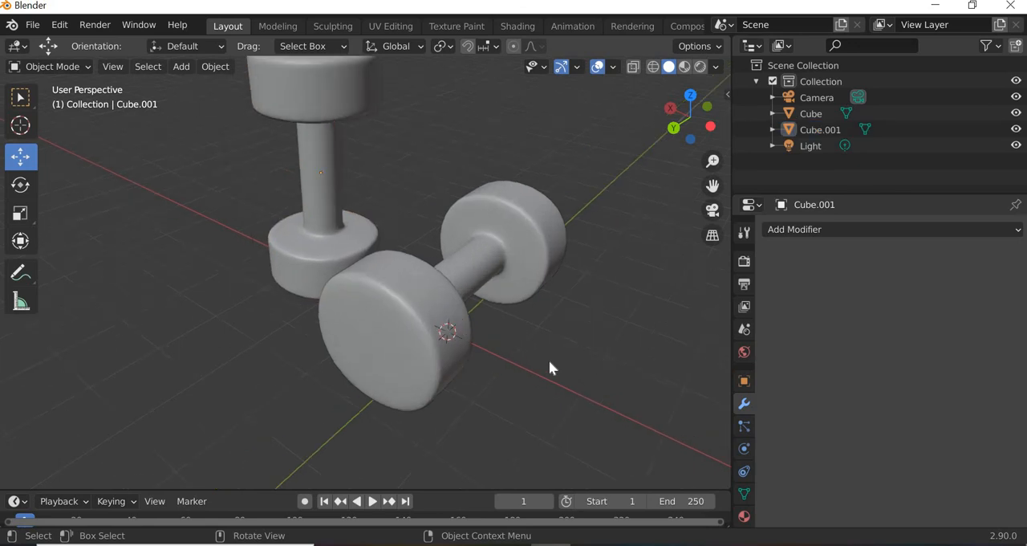
{"action": "left_click_drag", "start_coordinate": [552, 367], "coordinate": [588, 405]}
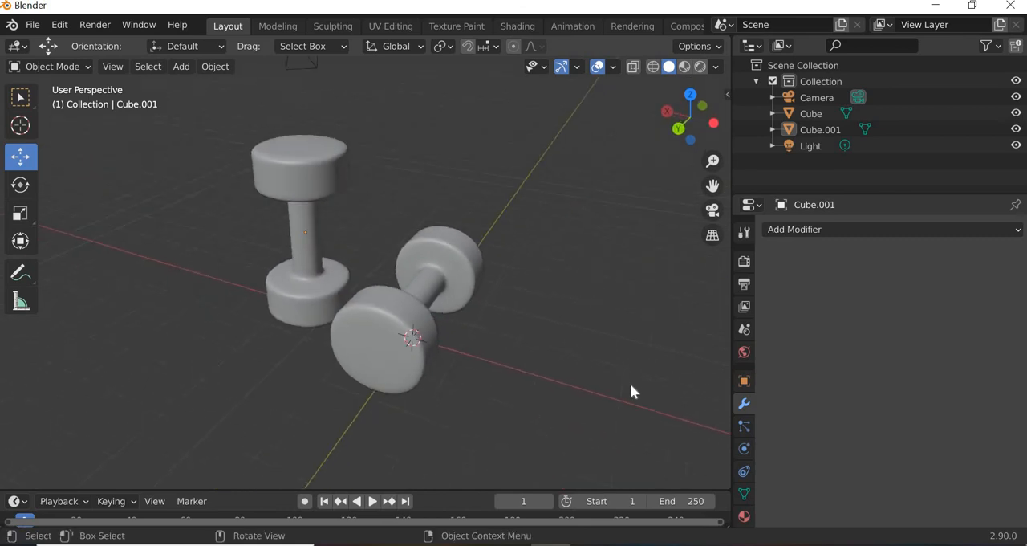
{"action": "mouse_move", "coordinate": [607, 385]}
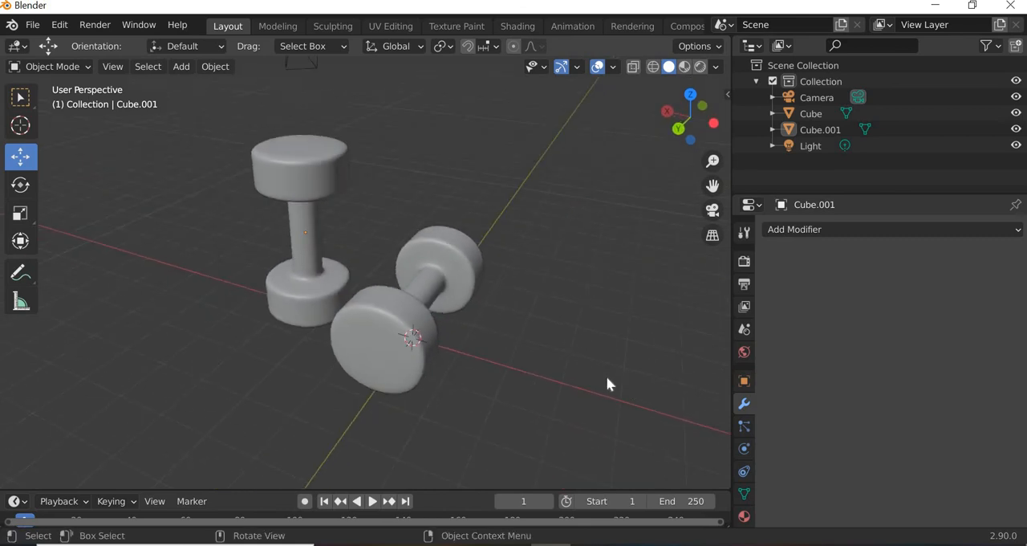